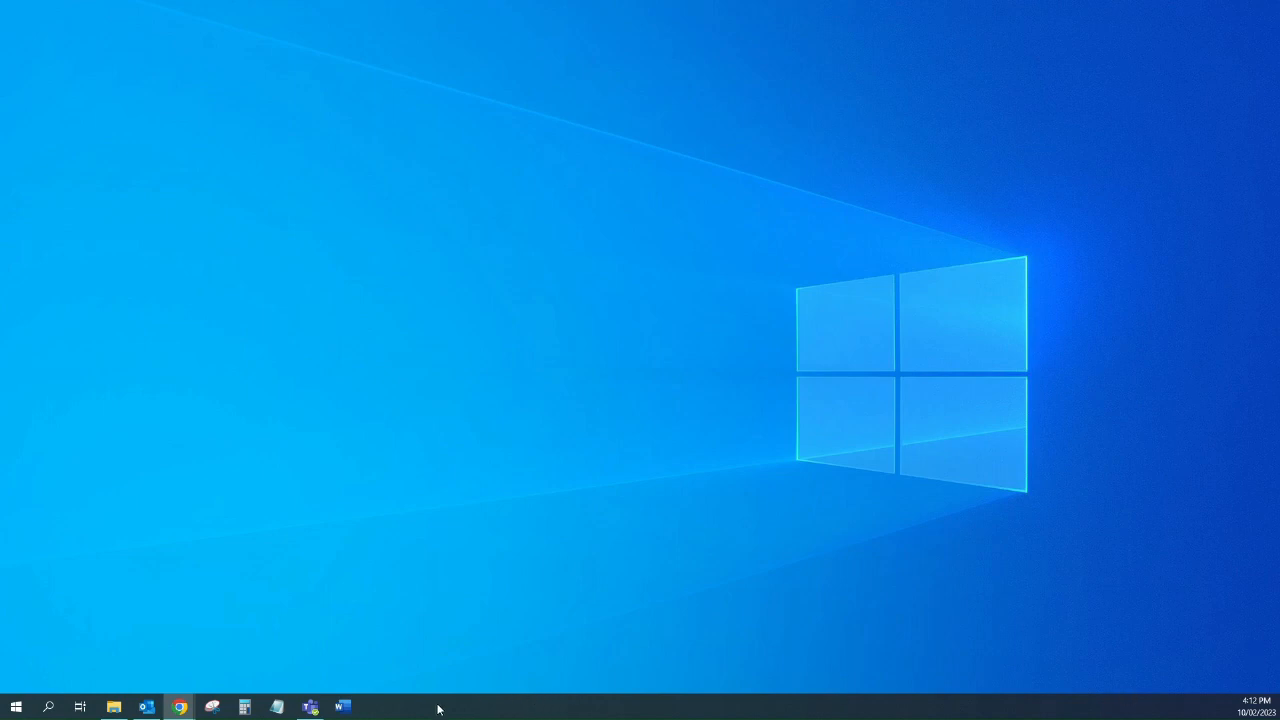
Step: Launch Word and start a new blank document
{"action": "left_click", "coordinate": [342, 708]}
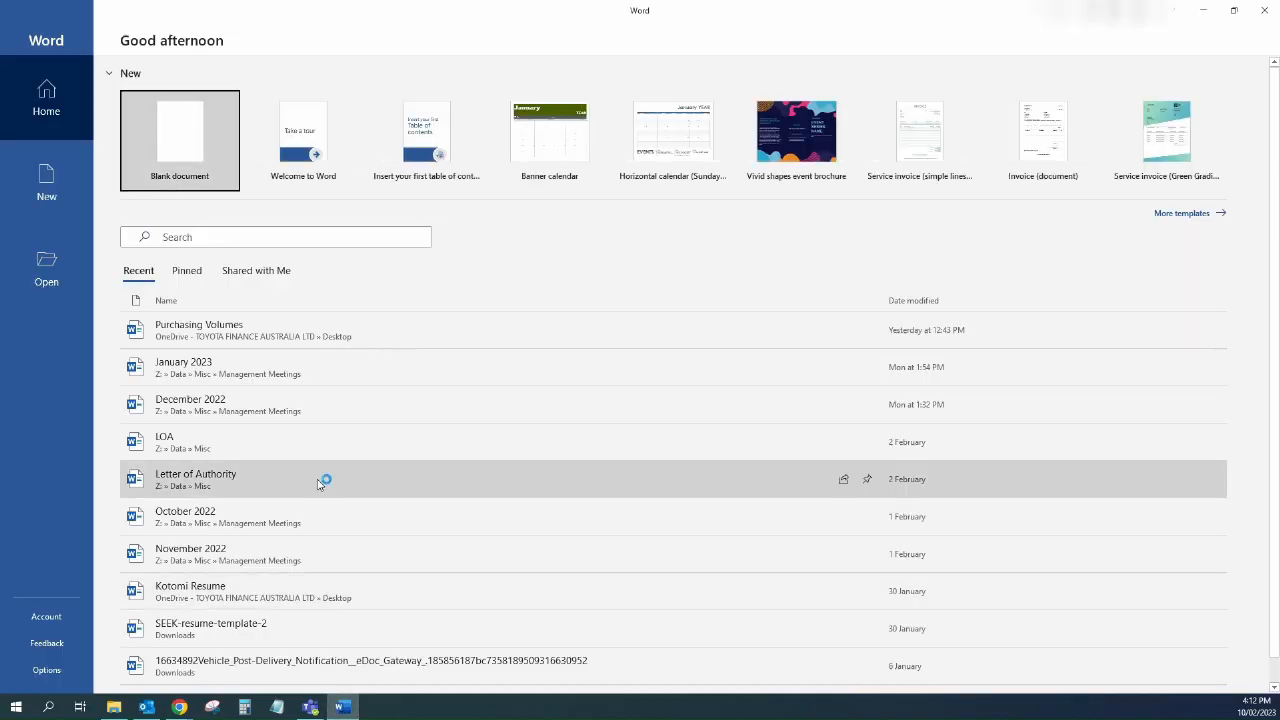
{"action": "left_click", "coordinate": [180, 140]}
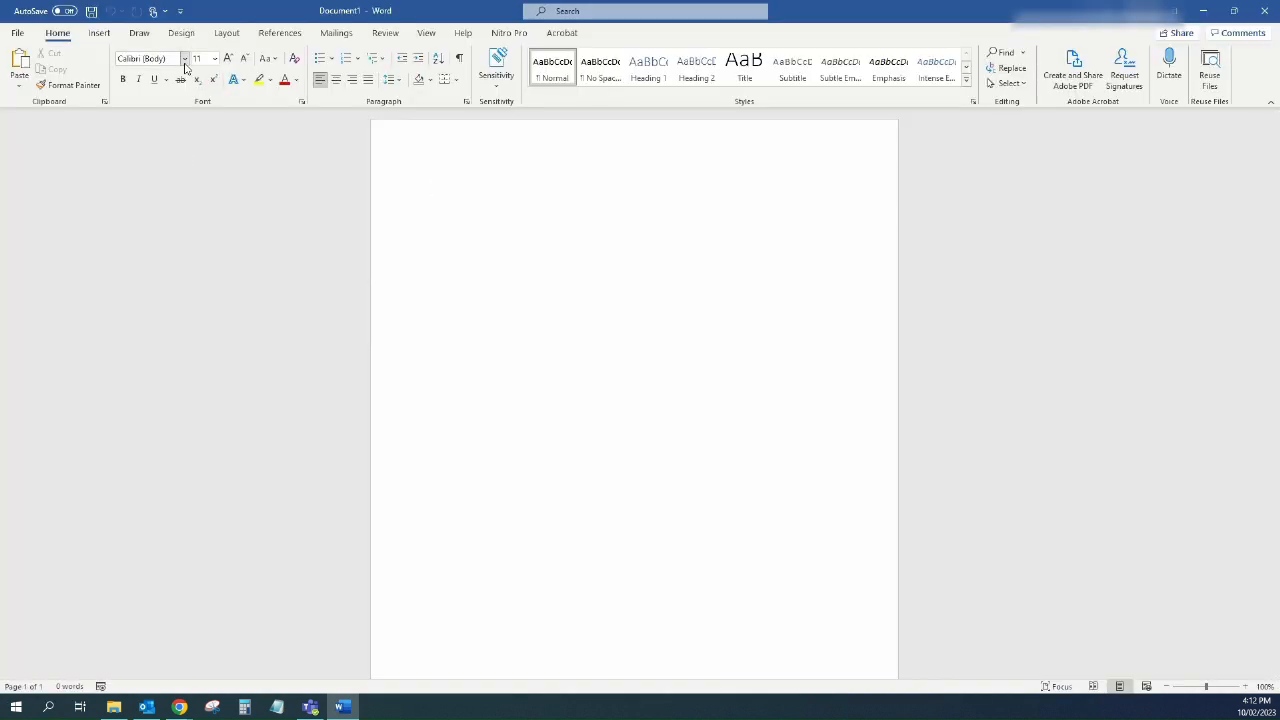
Step: Choose MS Gothic from the Home font list as the document font
{"action": "left_click", "coordinate": [184, 58]}
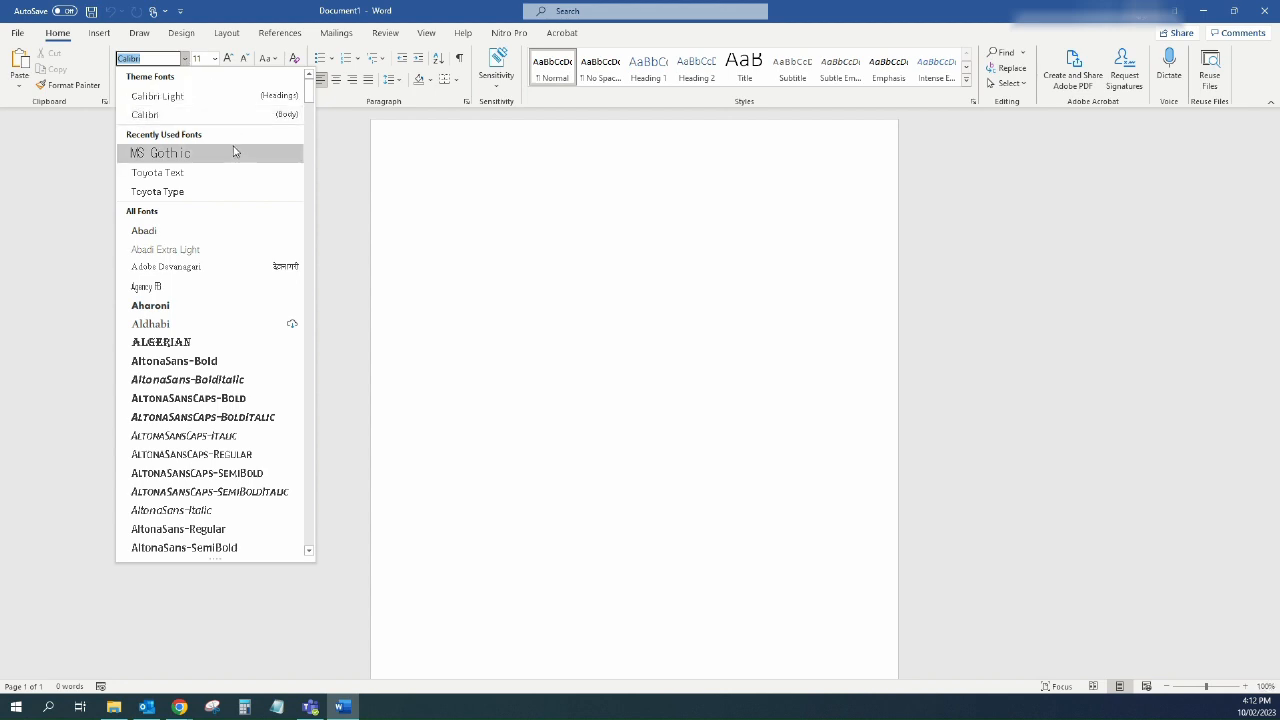
{"action": "mouse_move", "coordinate": [224, 152]}
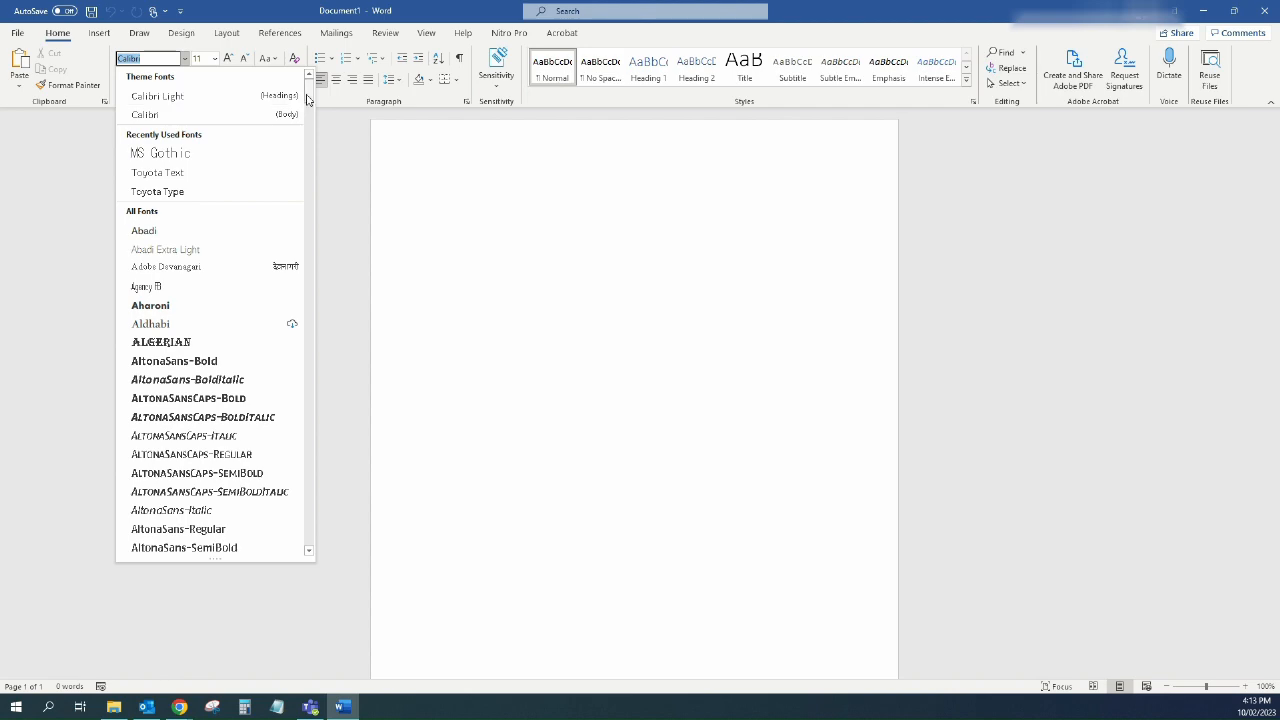
{"action": "scroll", "scroll_direction": "down", "scroll_amount": 3}
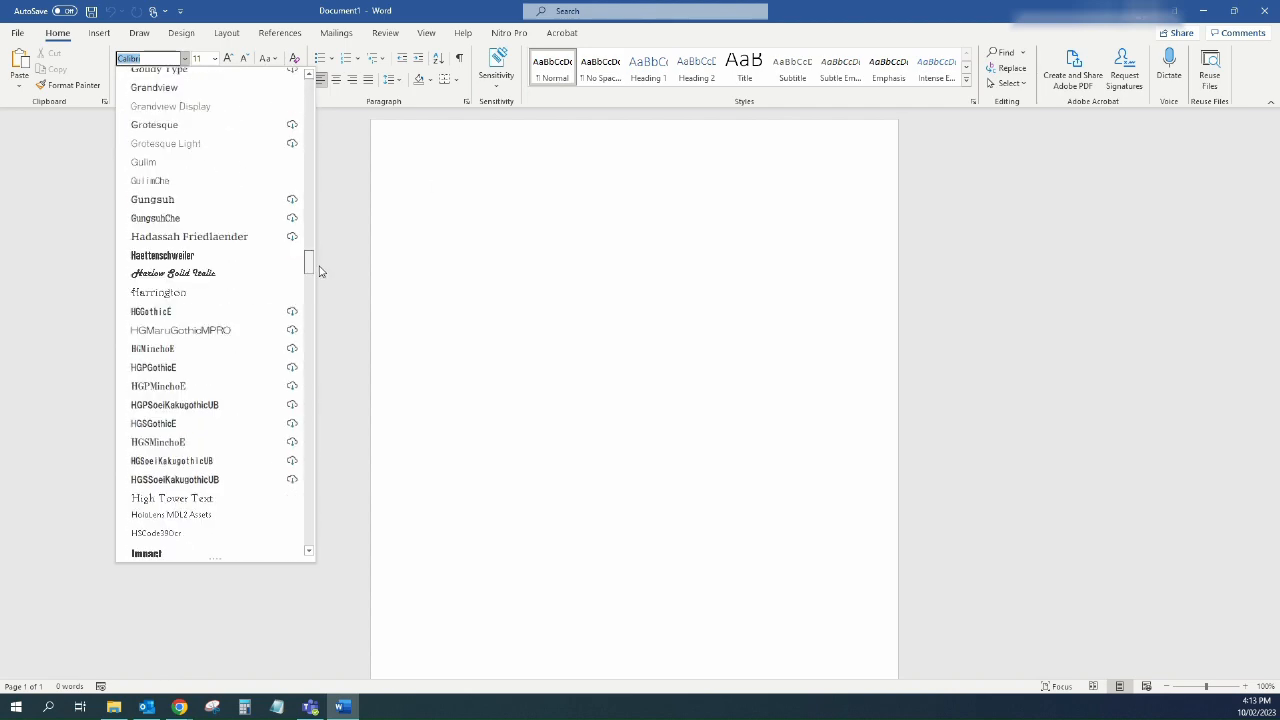
{"action": "scroll", "scroll_direction": "down", "scroll_amount": 3}
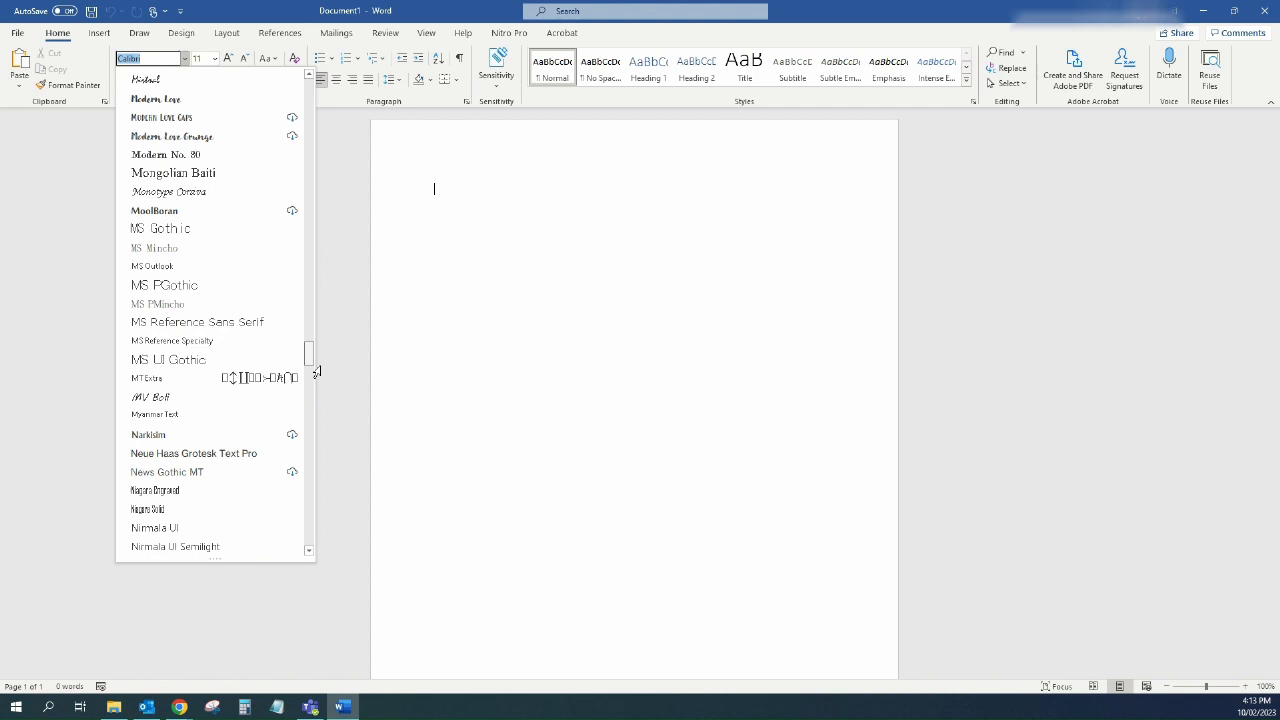
{"action": "scroll", "scroll_direction": "down", "scroll_amount": 3}
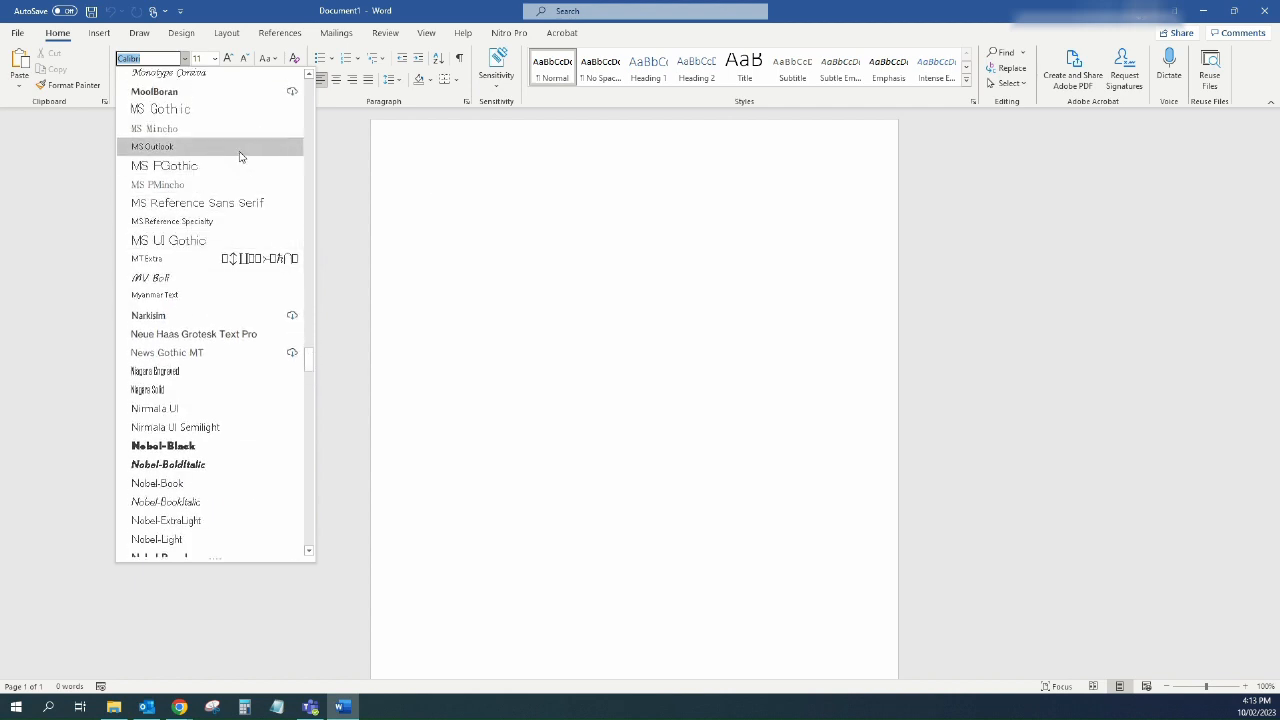
{"action": "left_click", "coordinate": [160, 108]}
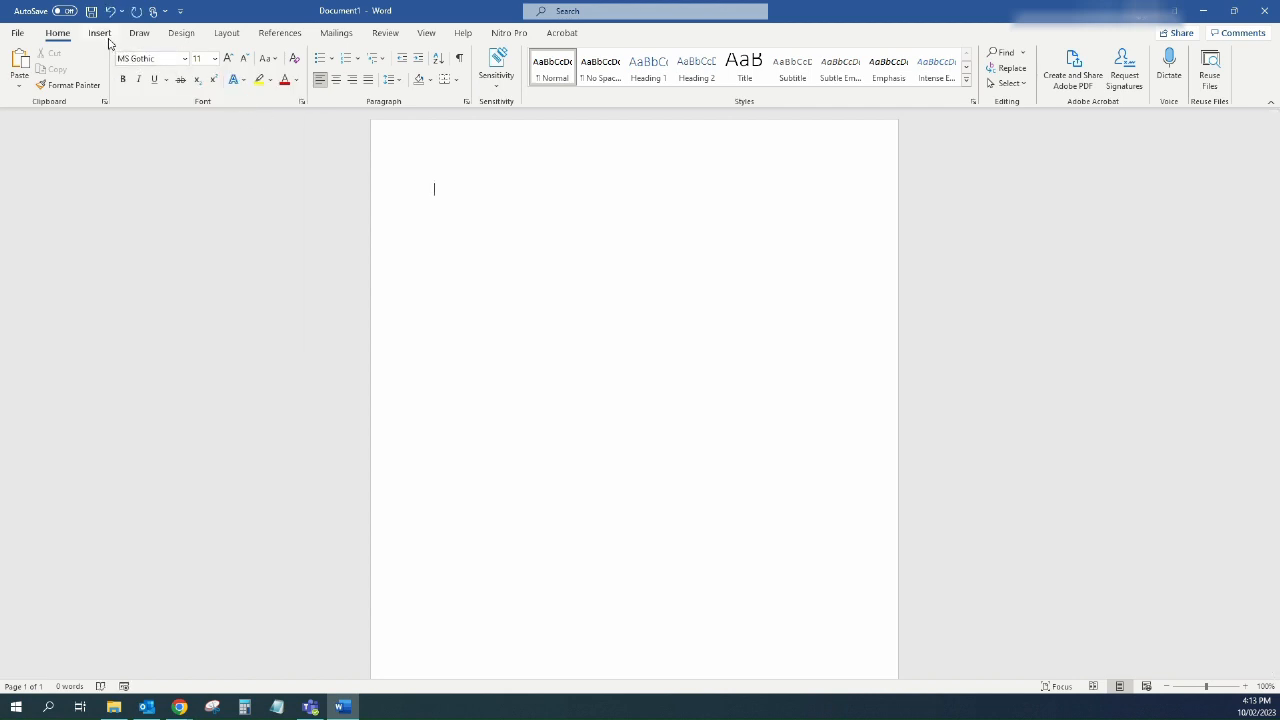
Step: Bring up the full Symbol dialog via Insert > Symbol > More Symbols
{"action": "left_click", "coordinate": [100, 32]}
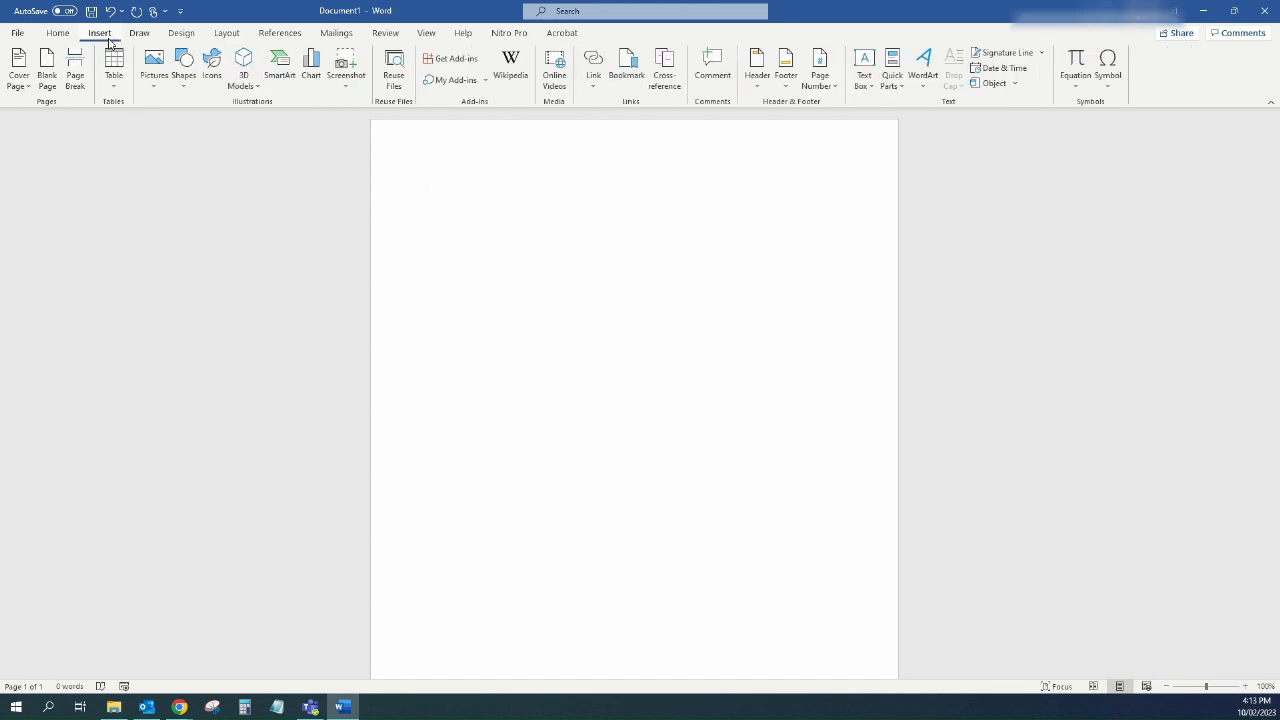
{"action": "mouse_move", "coordinate": [1012, 36]}
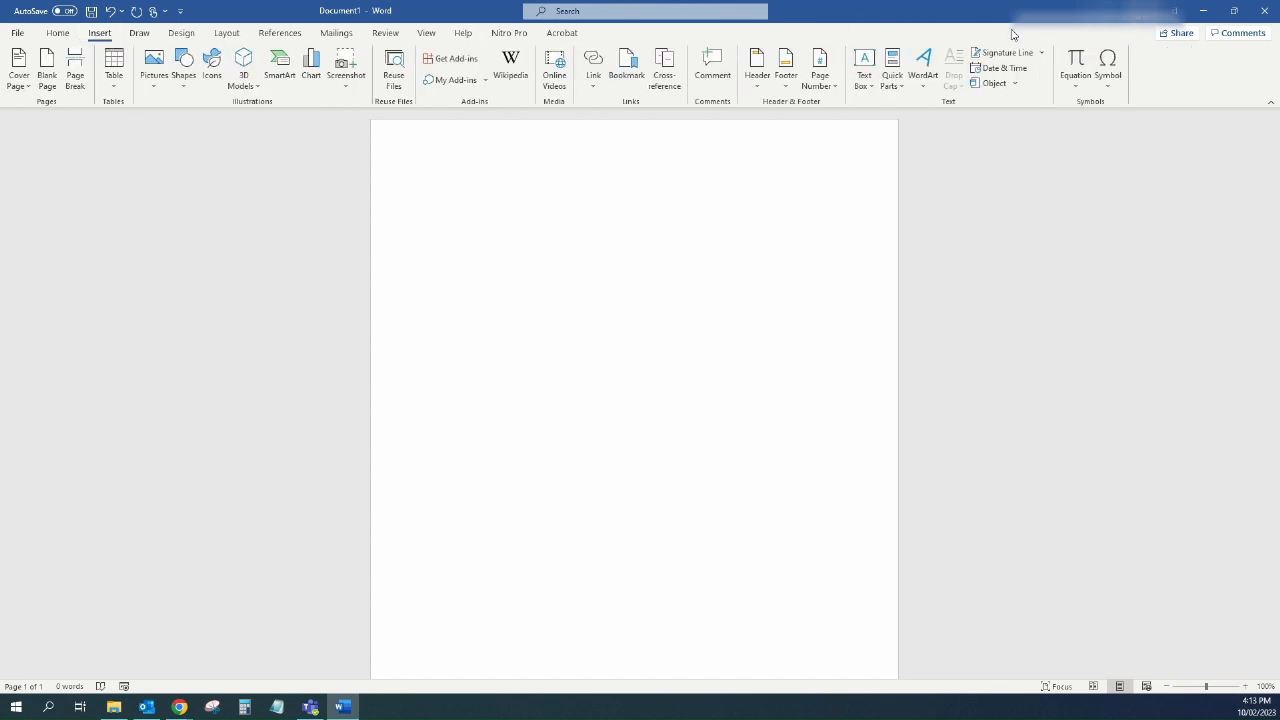
{"action": "mouse_move", "coordinate": [1108, 70]}
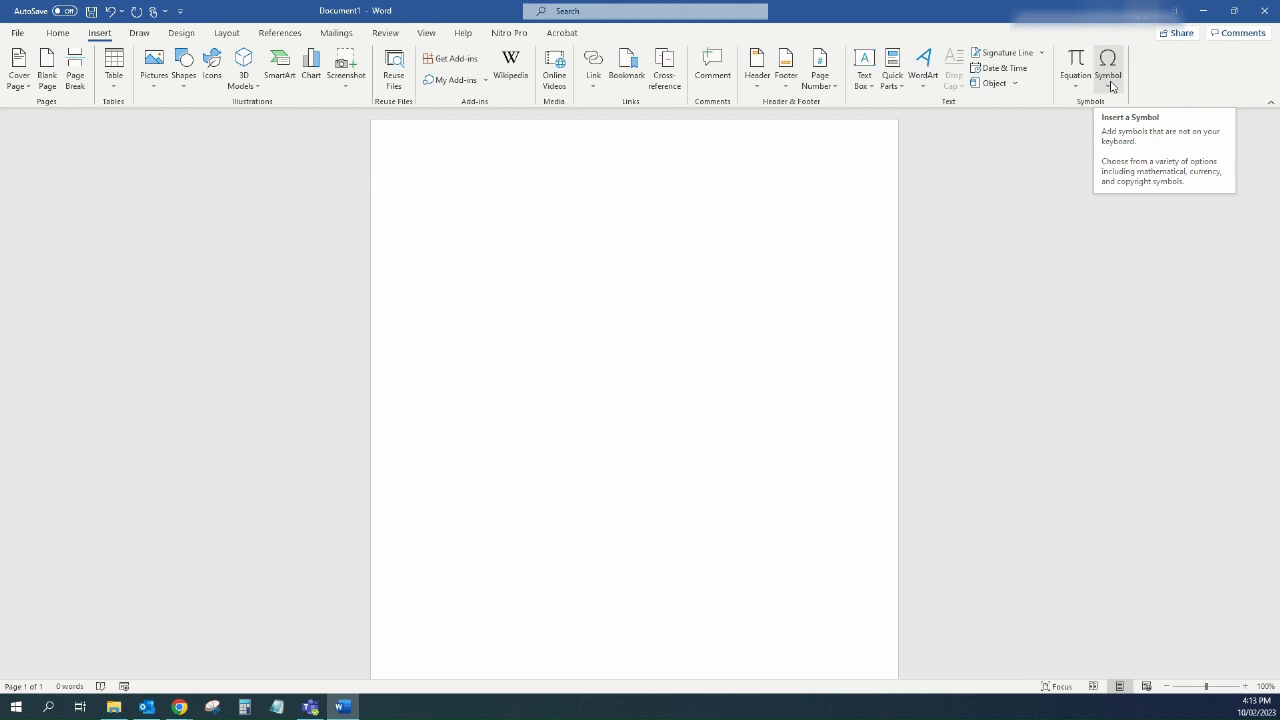
{"action": "left_click", "coordinate": [1108, 64]}
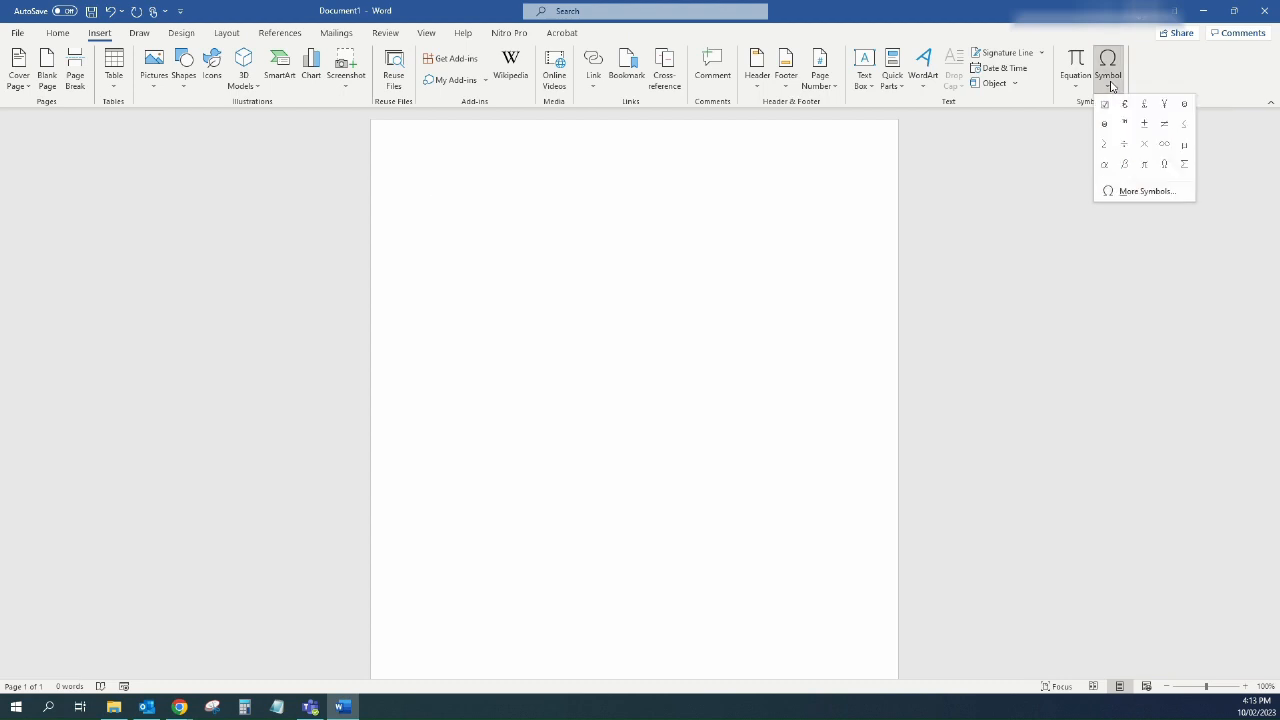
{"action": "mouse_move", "coordinate": [1124, 144]}
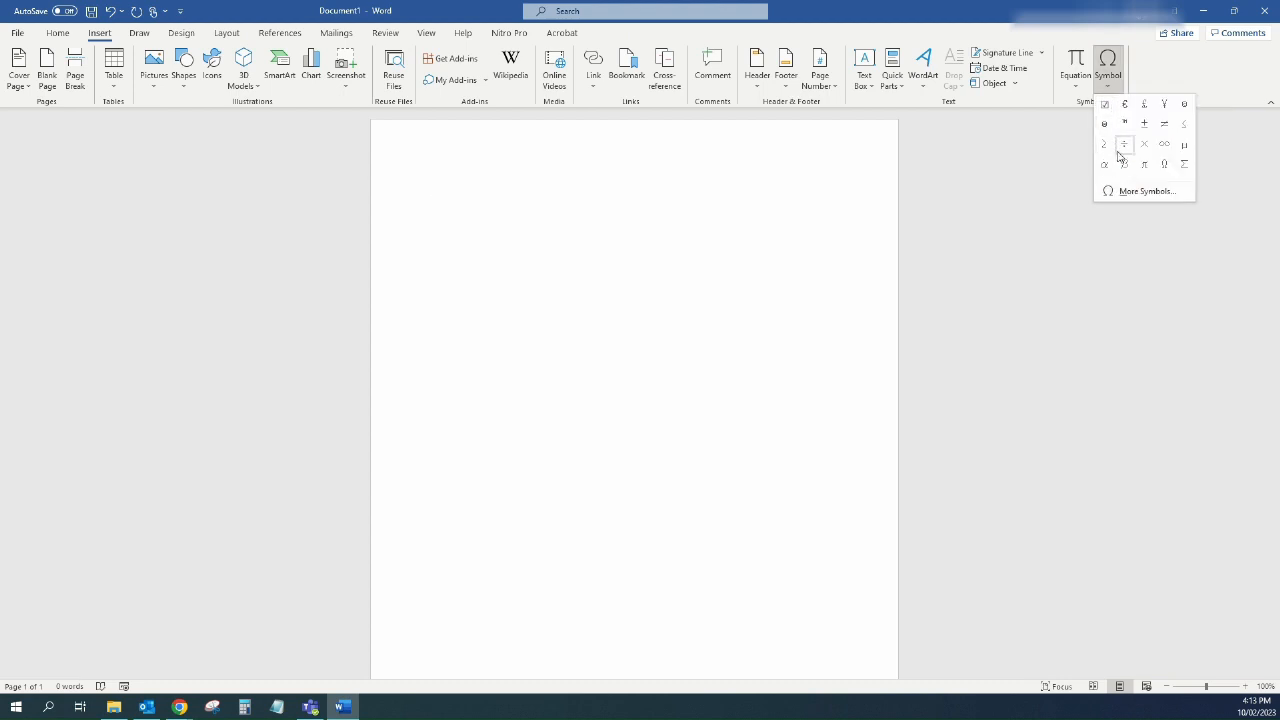
{"action": "mouse_move", "coordinate": [1144, 192]}
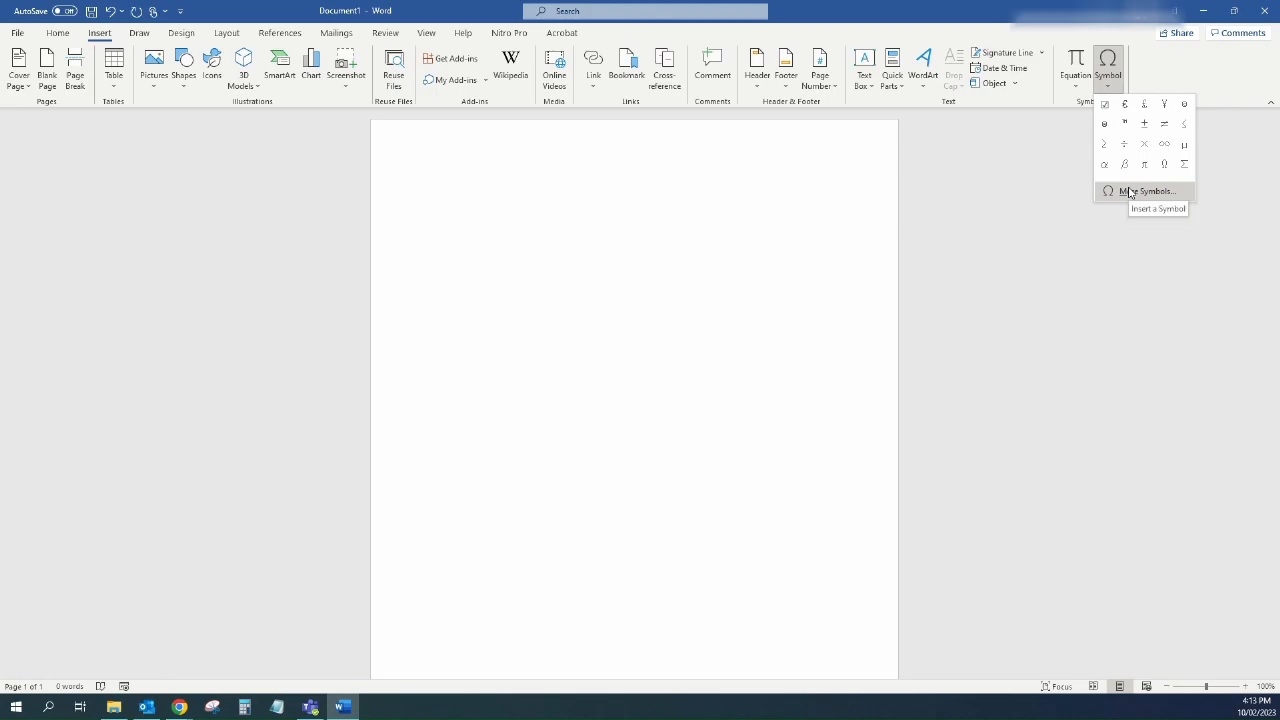
{"action": "left_click", "coordinate": [1148, 192]}
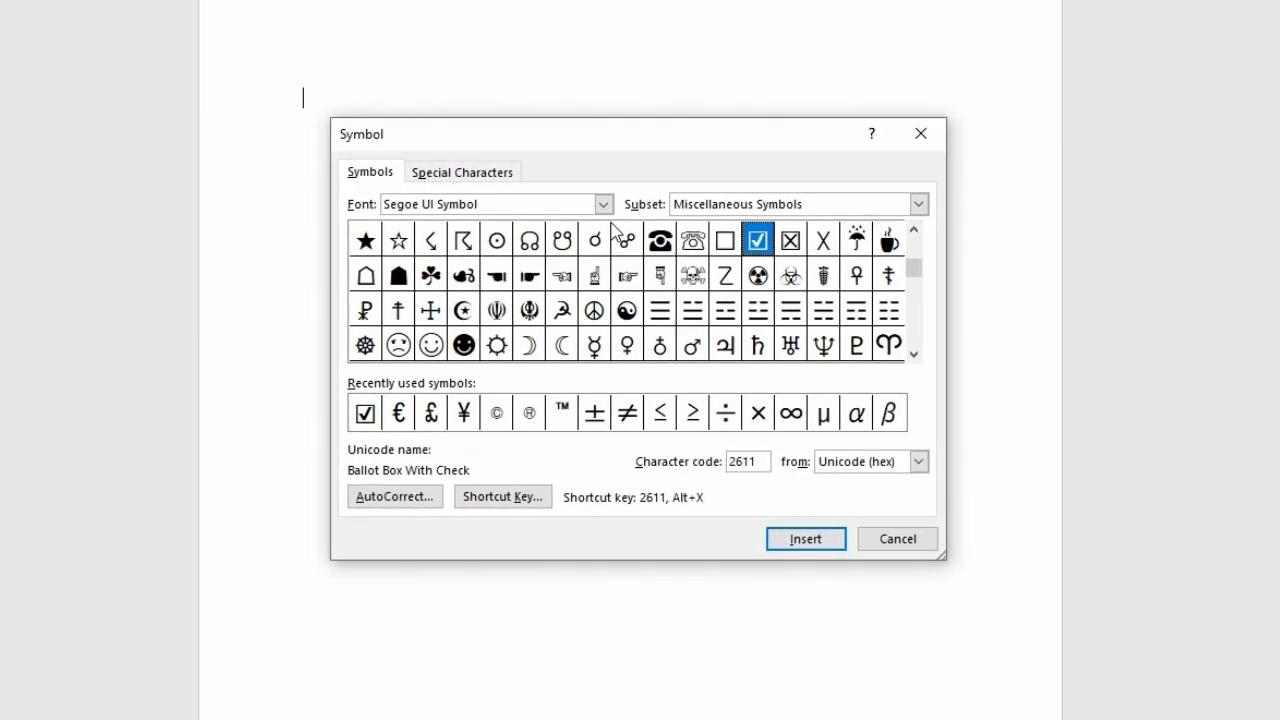
Step: Show (normal text) Number Forms characters in the Symbol dialog and highlight Roman numeral I
{"action": "left_click", "coordinate": [604, 204]}
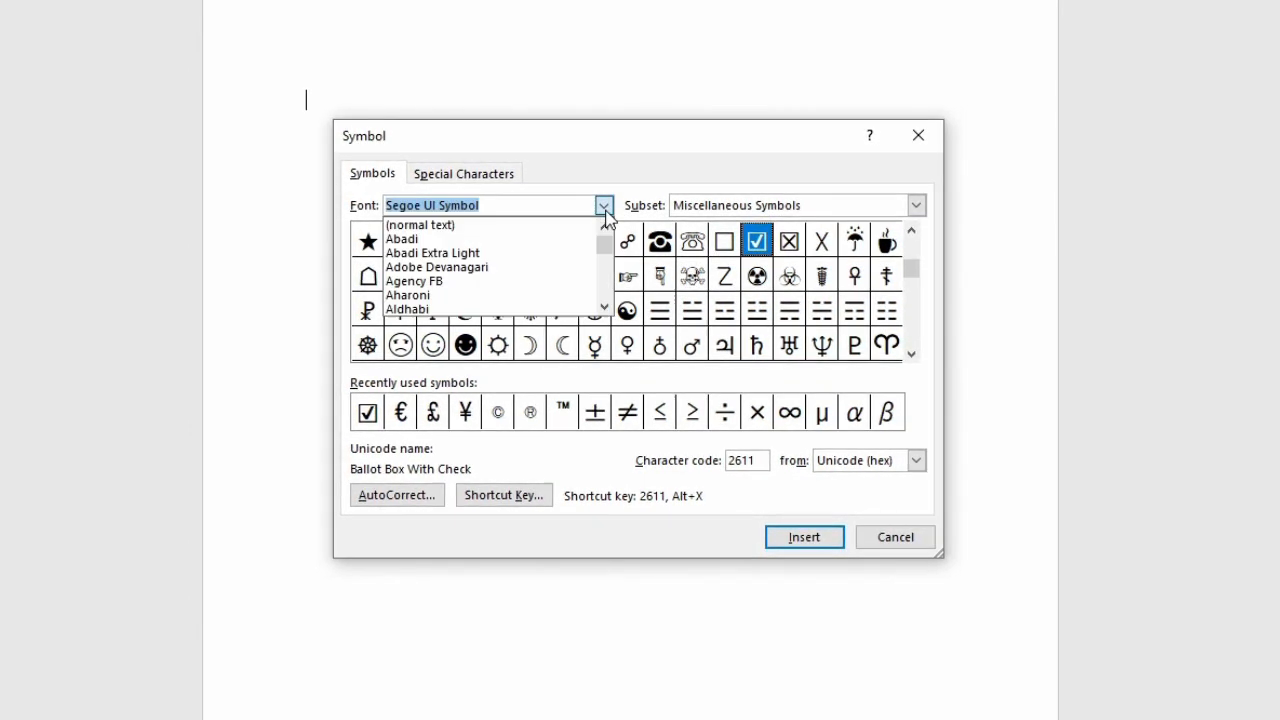
{"action": "scroll", "scroll_direction": "down", "scroll_amount": 3}
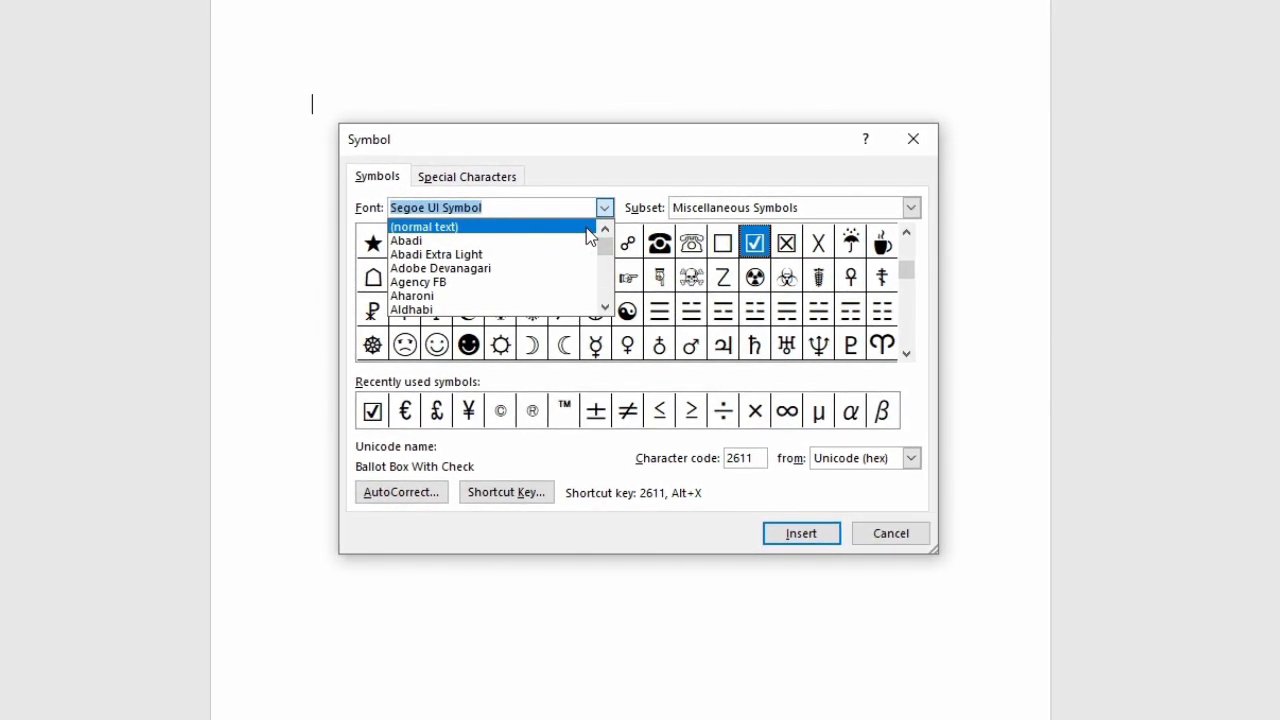
{"action": "left_click", "coordinate": [424, 226]}
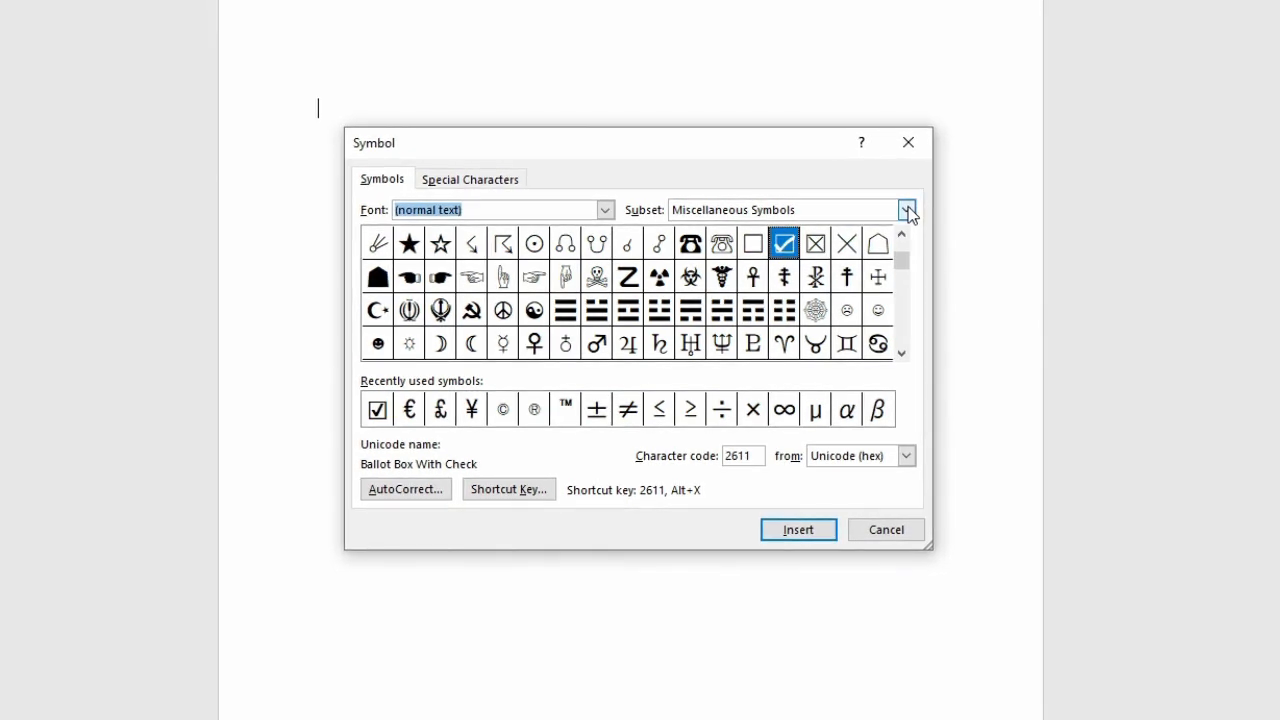
{"action": "left_click", "coordinate": [904, 210]}
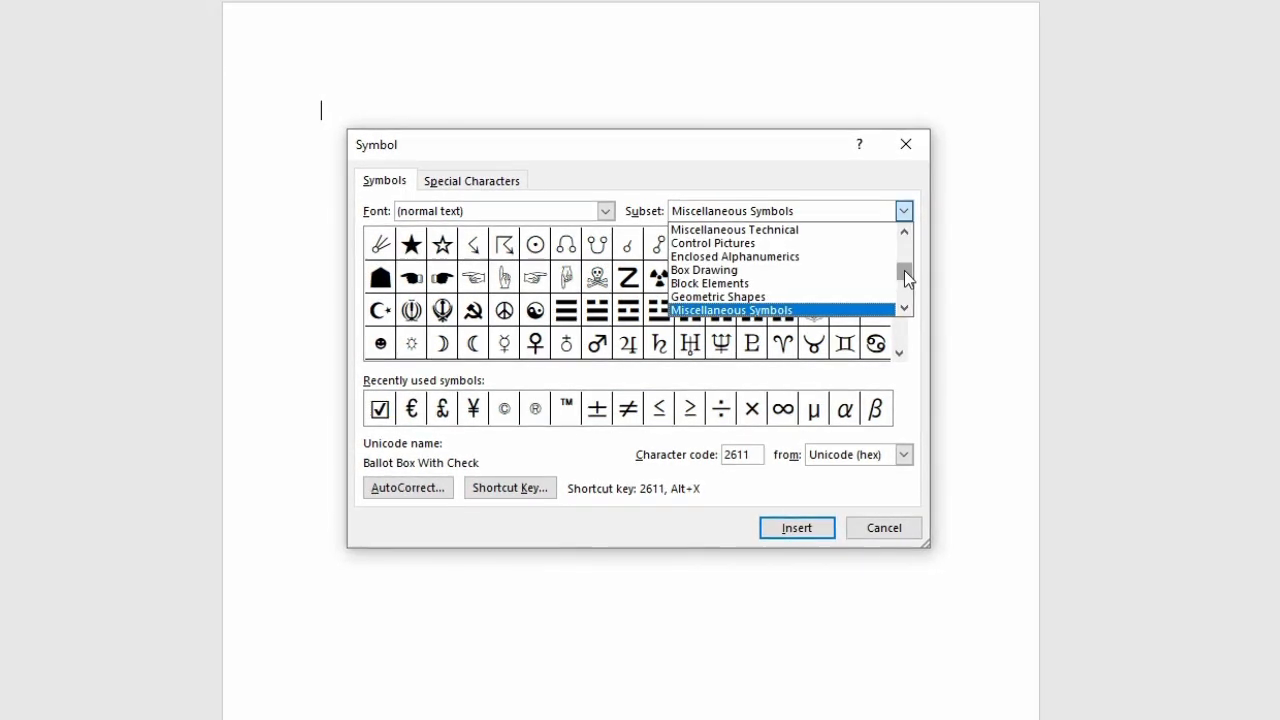
{"action": "scroll", "scroll_direction": "up", "scroll_amount": 3}
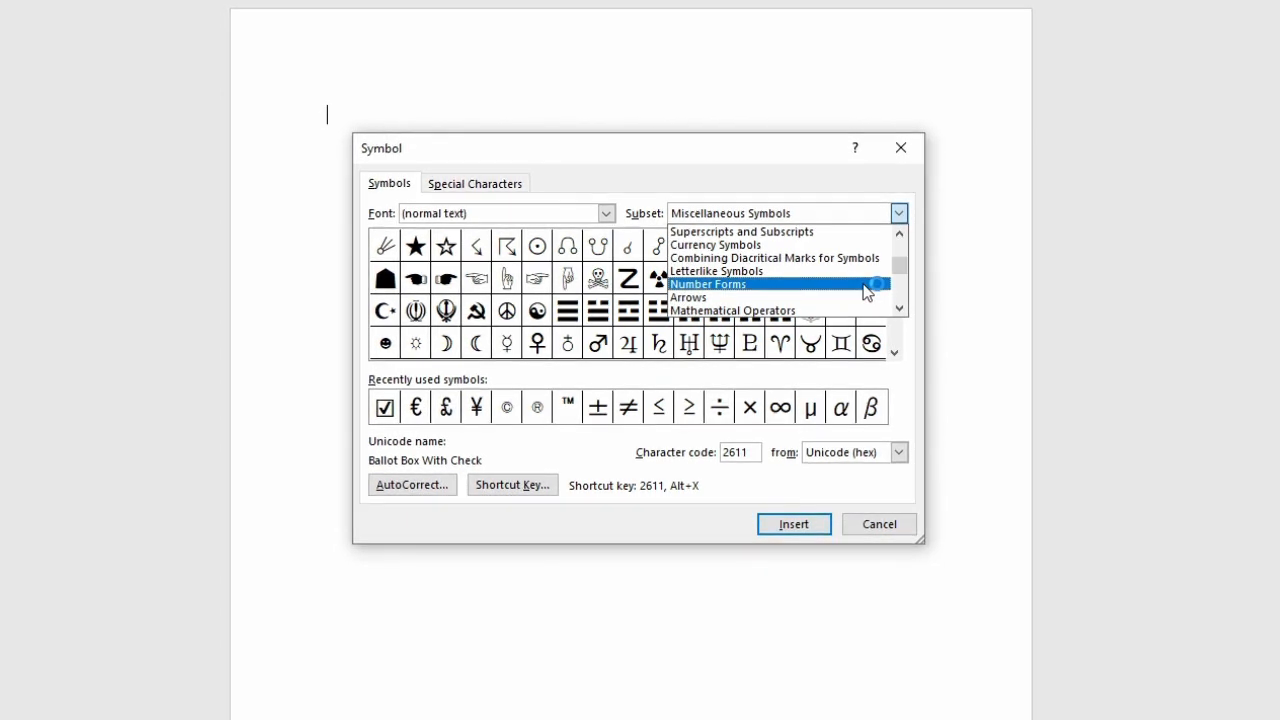
{"action": "left_click", "coordinate": [708, 284]}
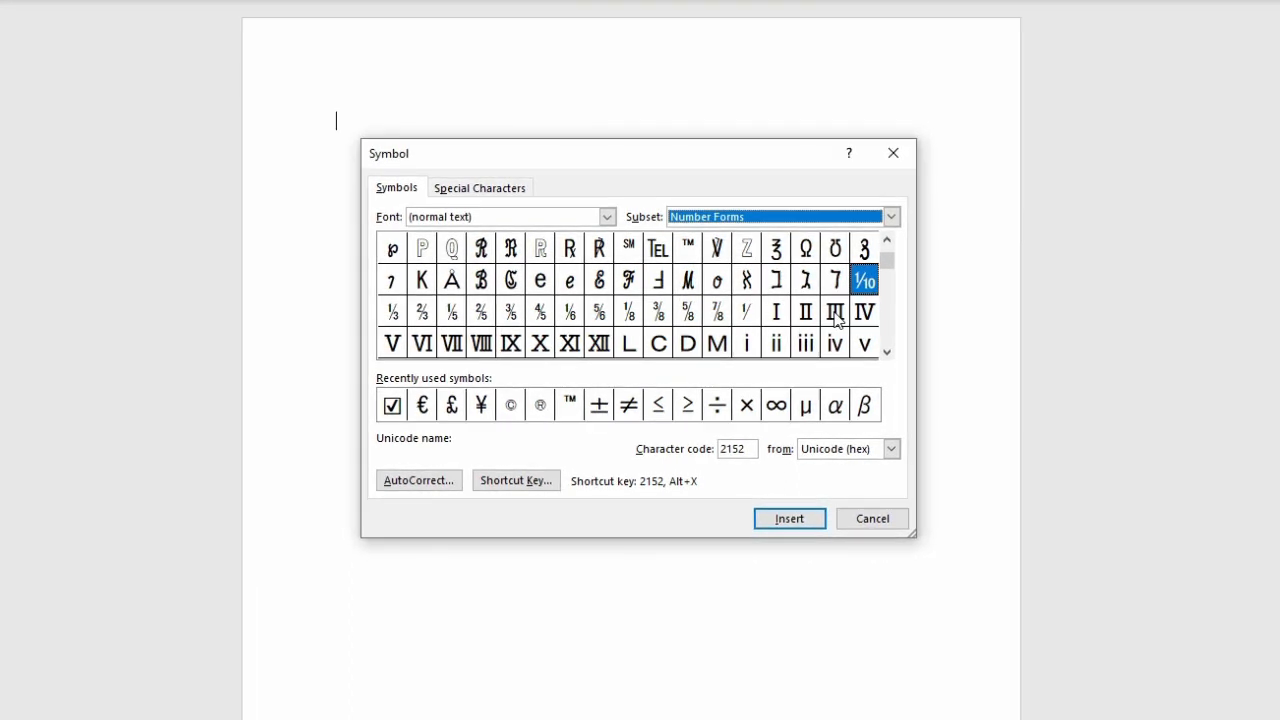
{"action": "left_click", "coordinate": [776, 312]}
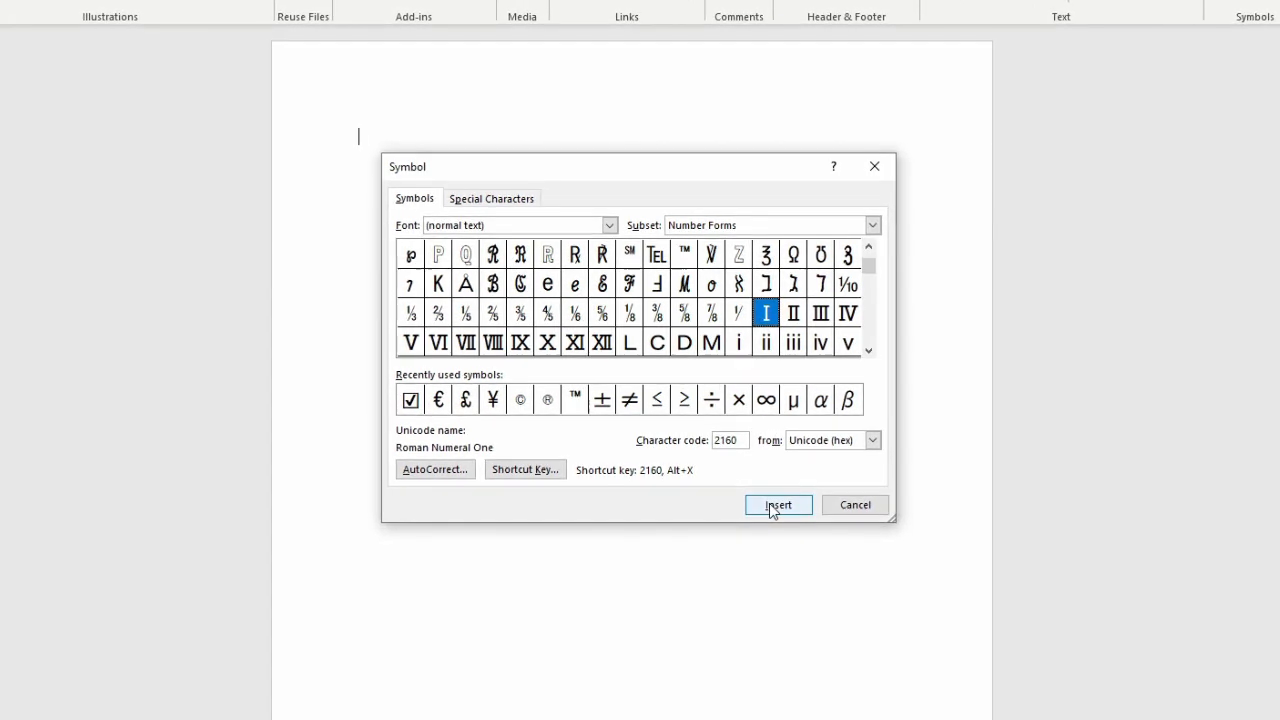
Step: Insert the Roman numeral symbols I, II, III, IV and V onto the line
{"action": "left_click", "coordinate": [778, 504]}
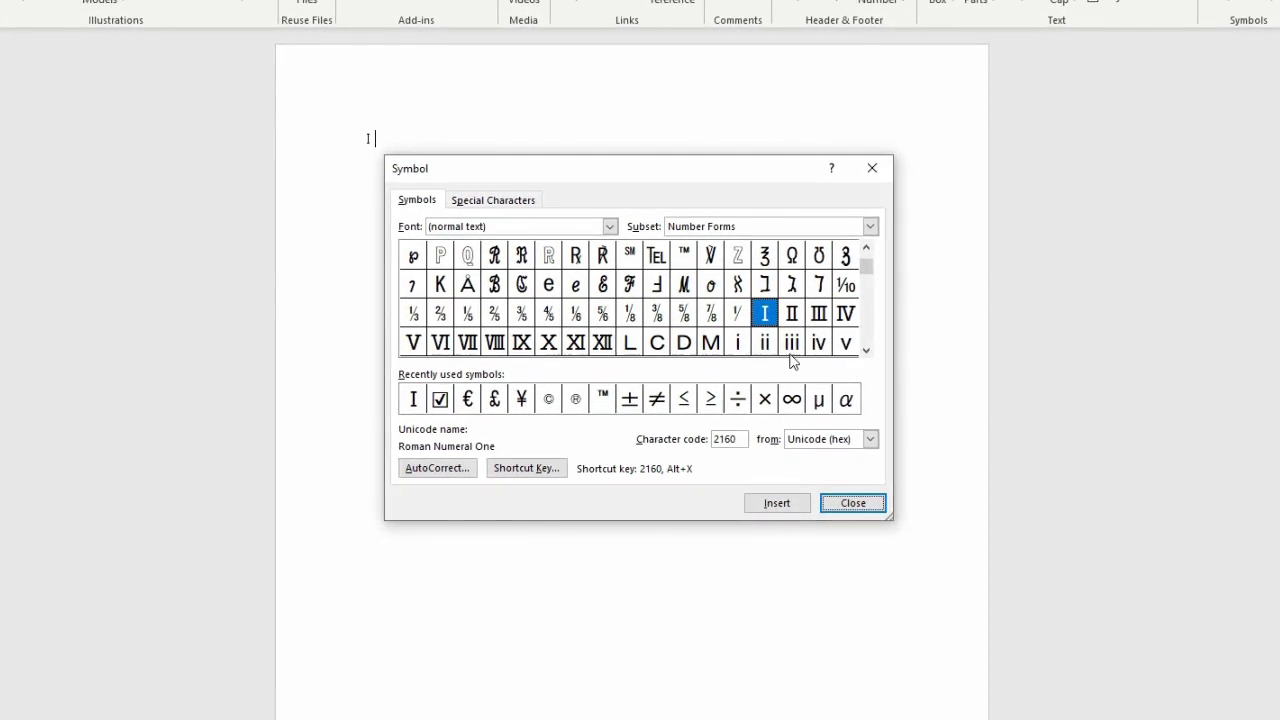
{"action": "left_click", "coordinate": [790, 312]}
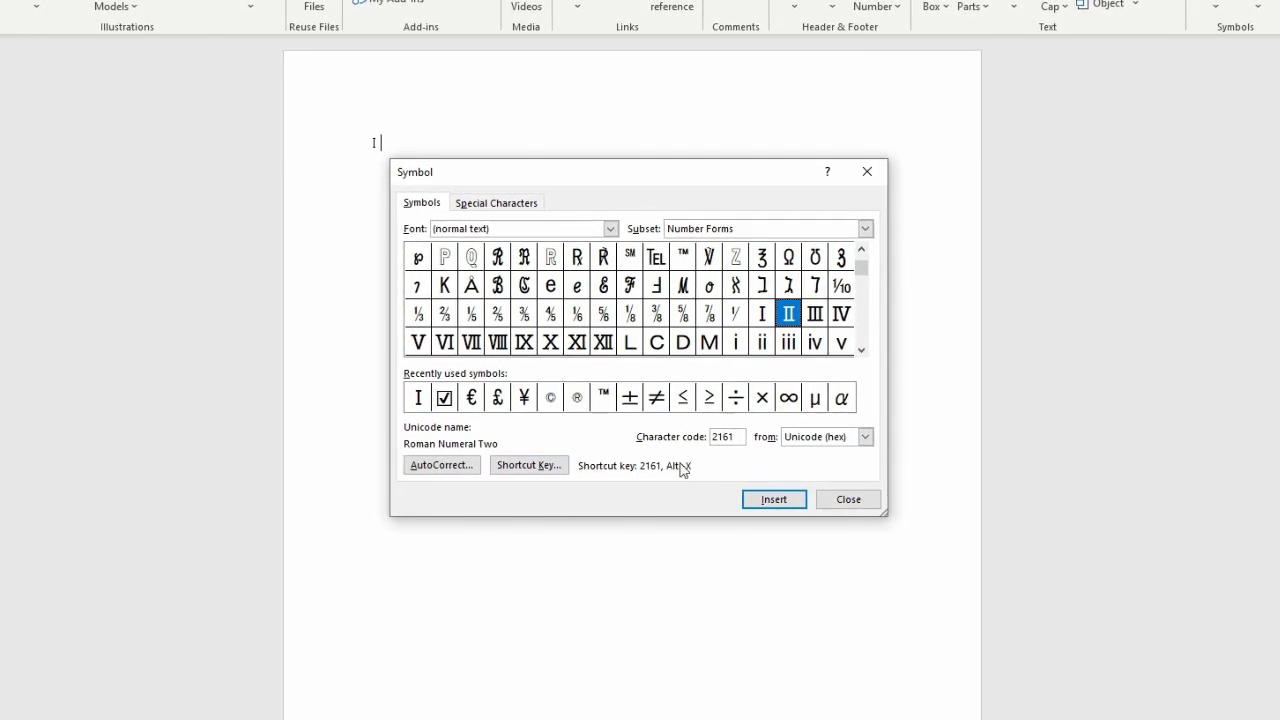
{"action": "left_click", "coordinate": [772, 500]}
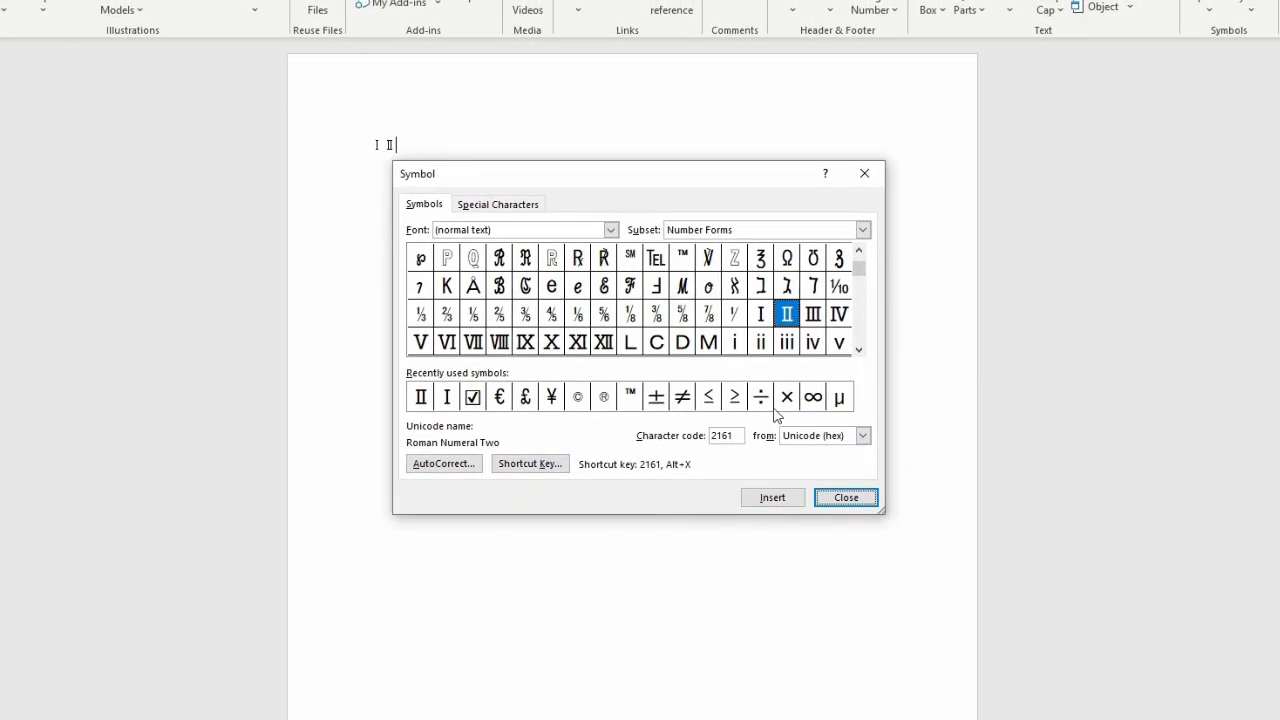
{"action": "left_click", "coordinate": [812, 314]}
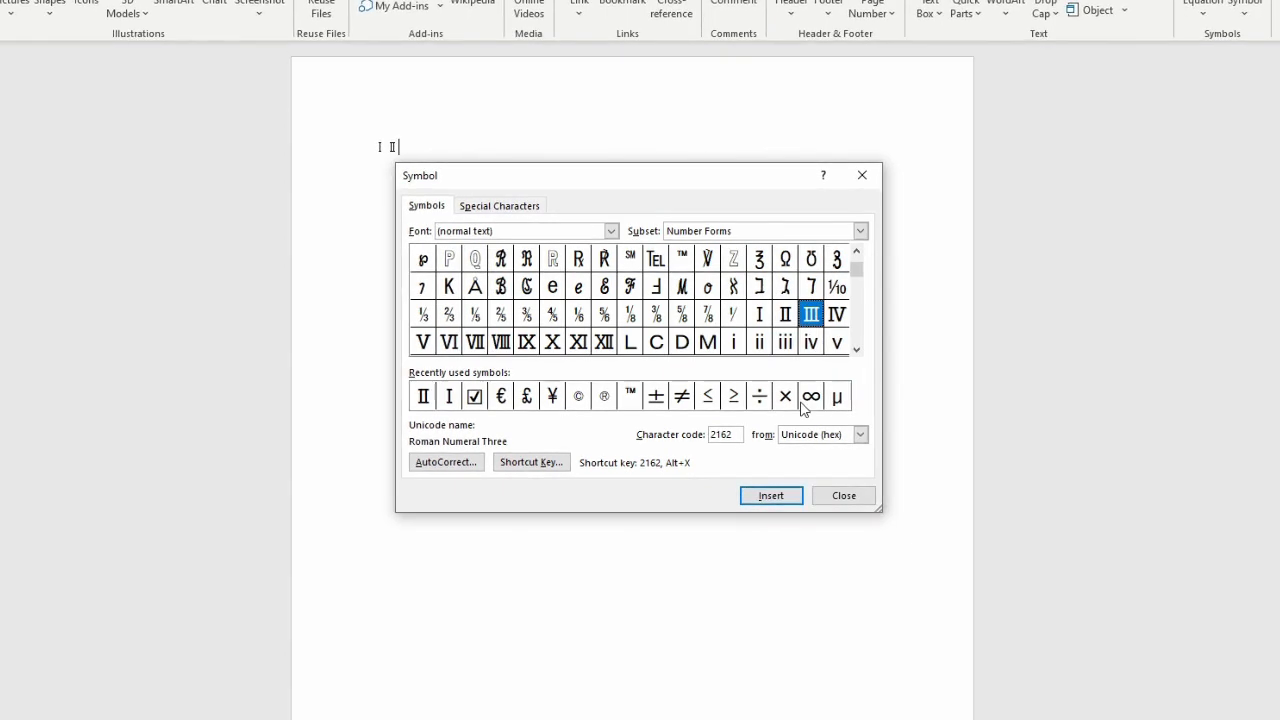
{"action": "left_click", "coordinate": [770, 496]}
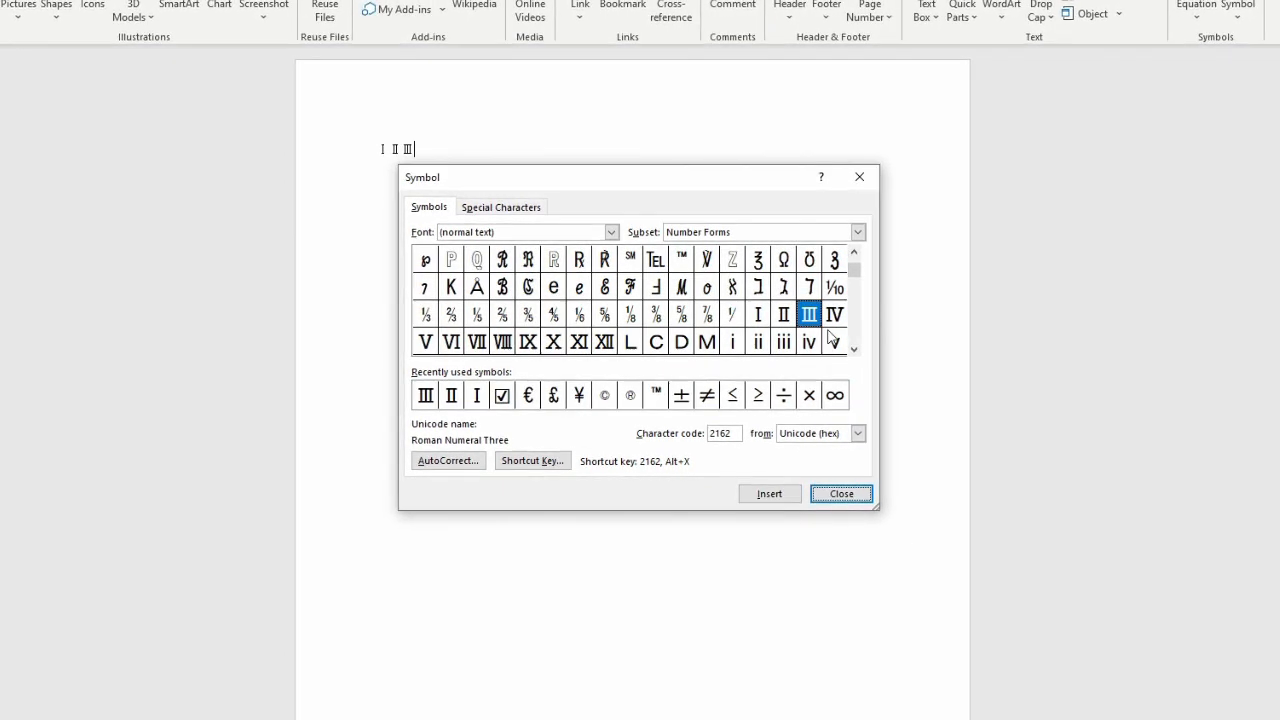
{"action": "left_click", "coordinate": [834, 314]}
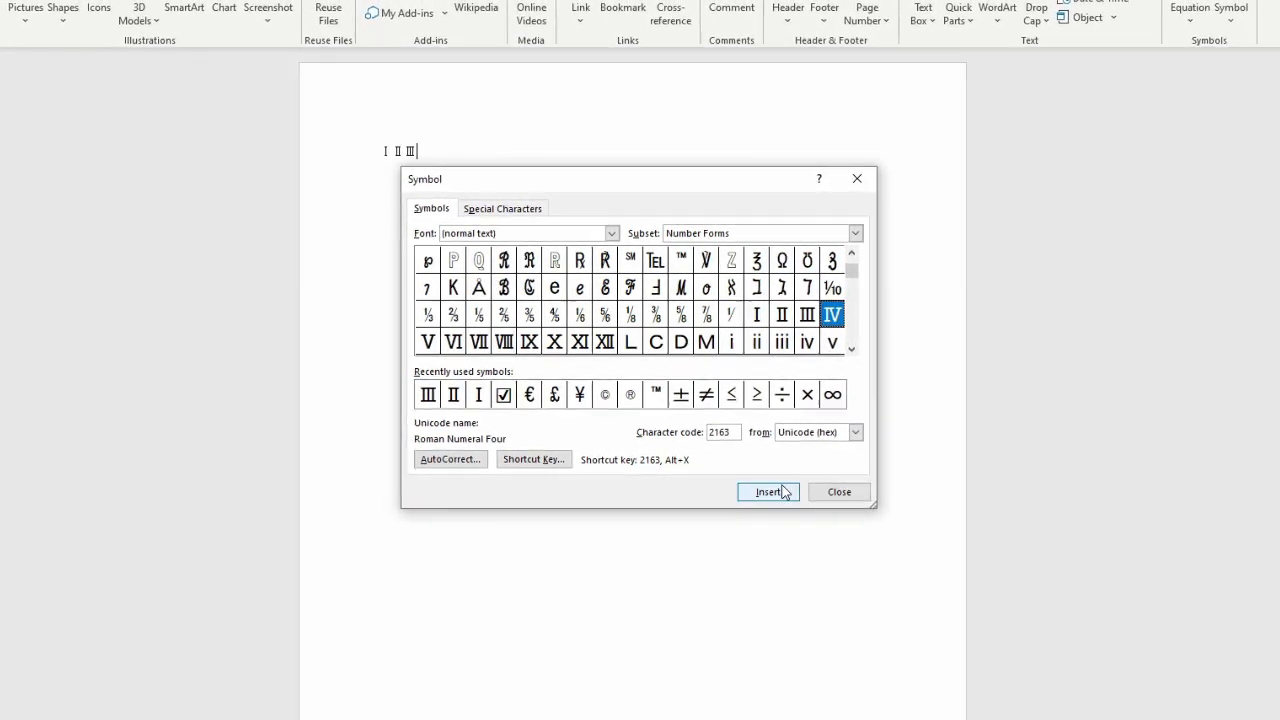
{"action": "left_click", "coordinate": [766, 492]}
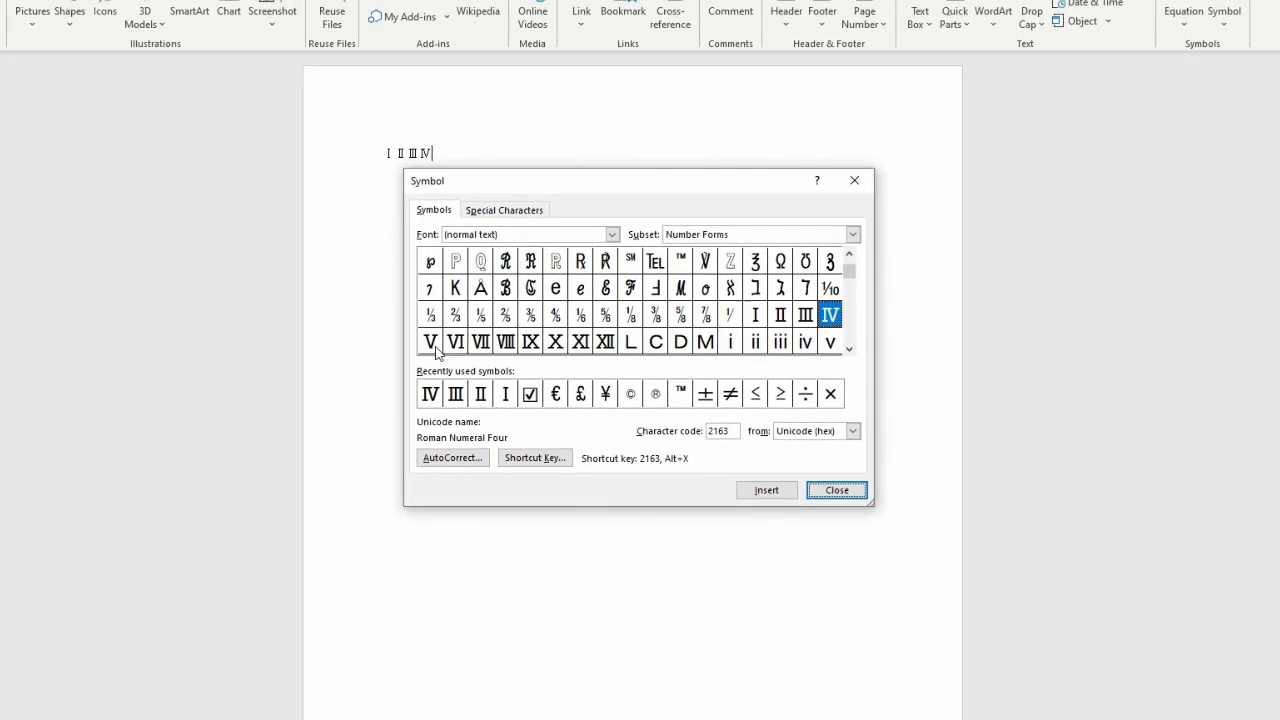
{"action": "left_click", "coordinate": [432, 340]}
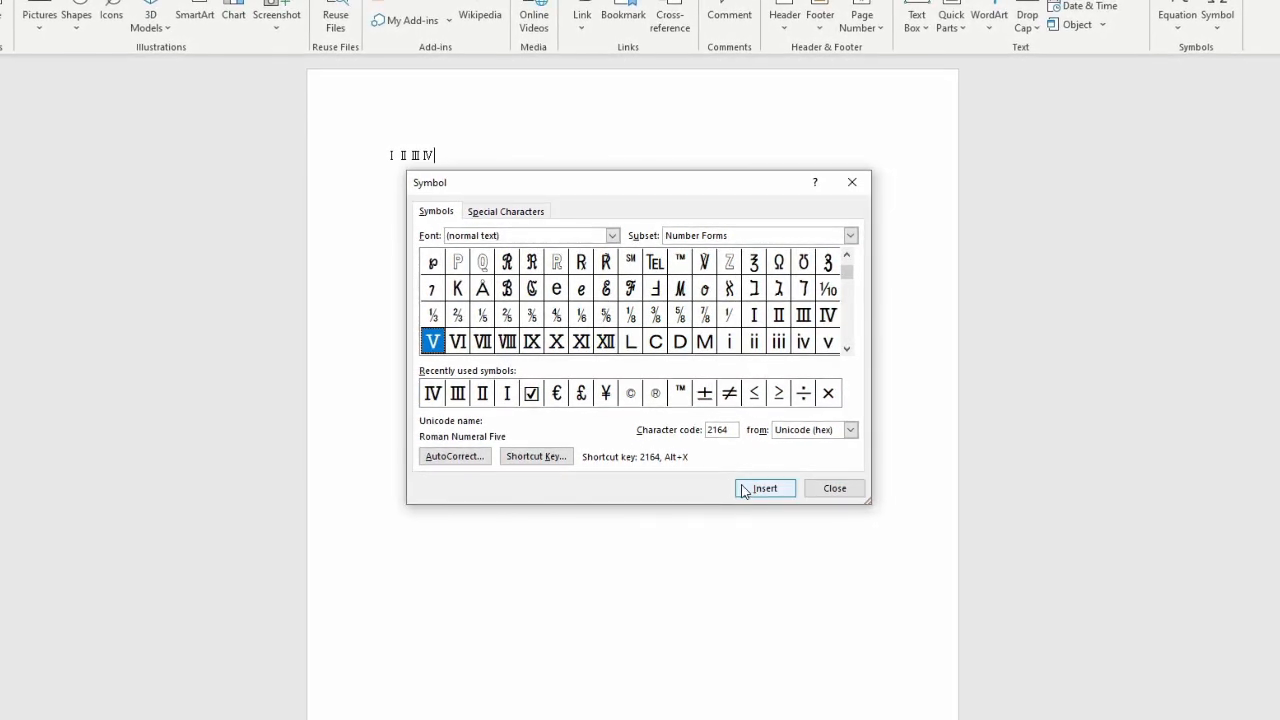
{"action": "left_click", "coordinate": [764, 488]}
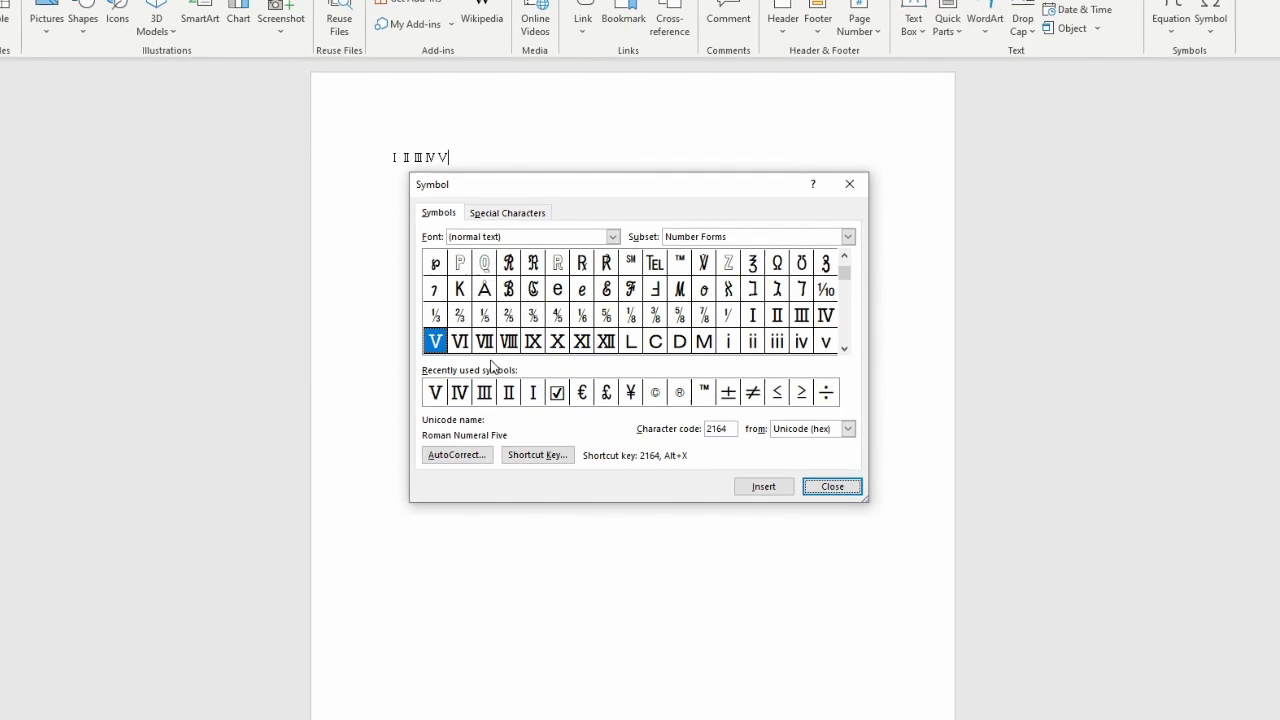
Step: Browse numerals VI through XII, then insert Roman numeral L after V
{"action": "left_click", "coordinate": [460, 340]}
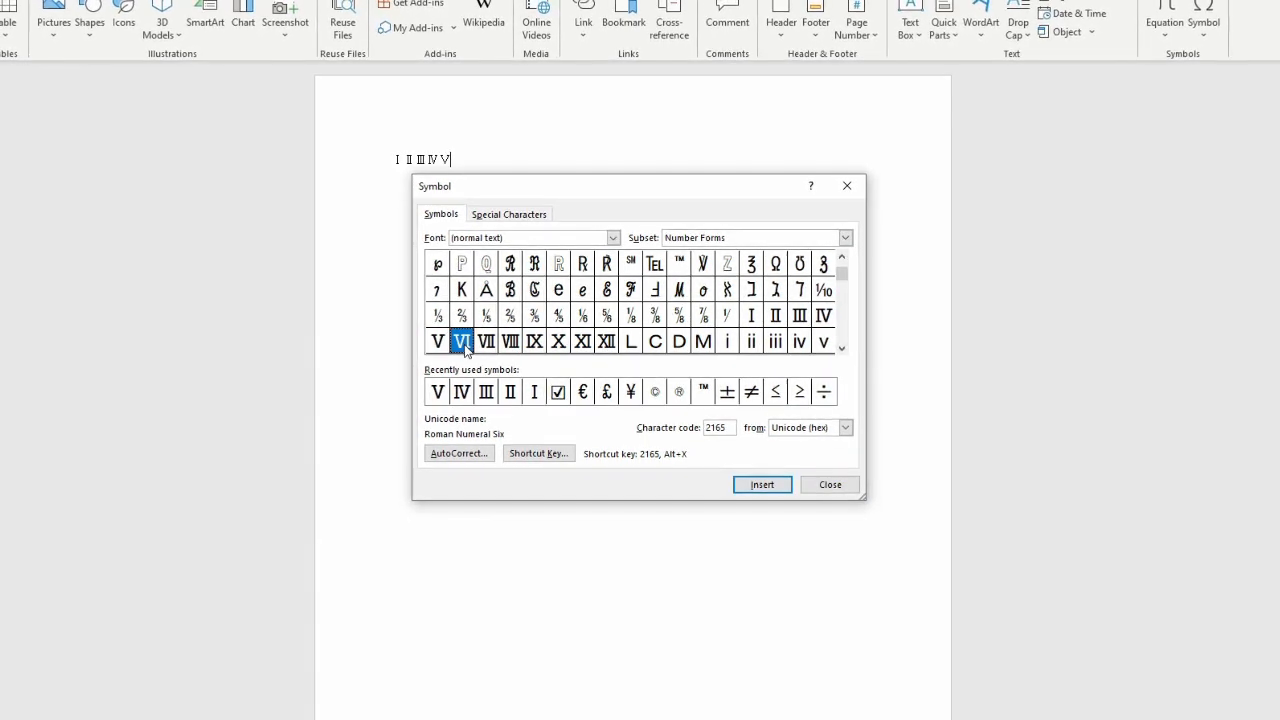
{"action": "left_click", "coordinate": [488, 340]}
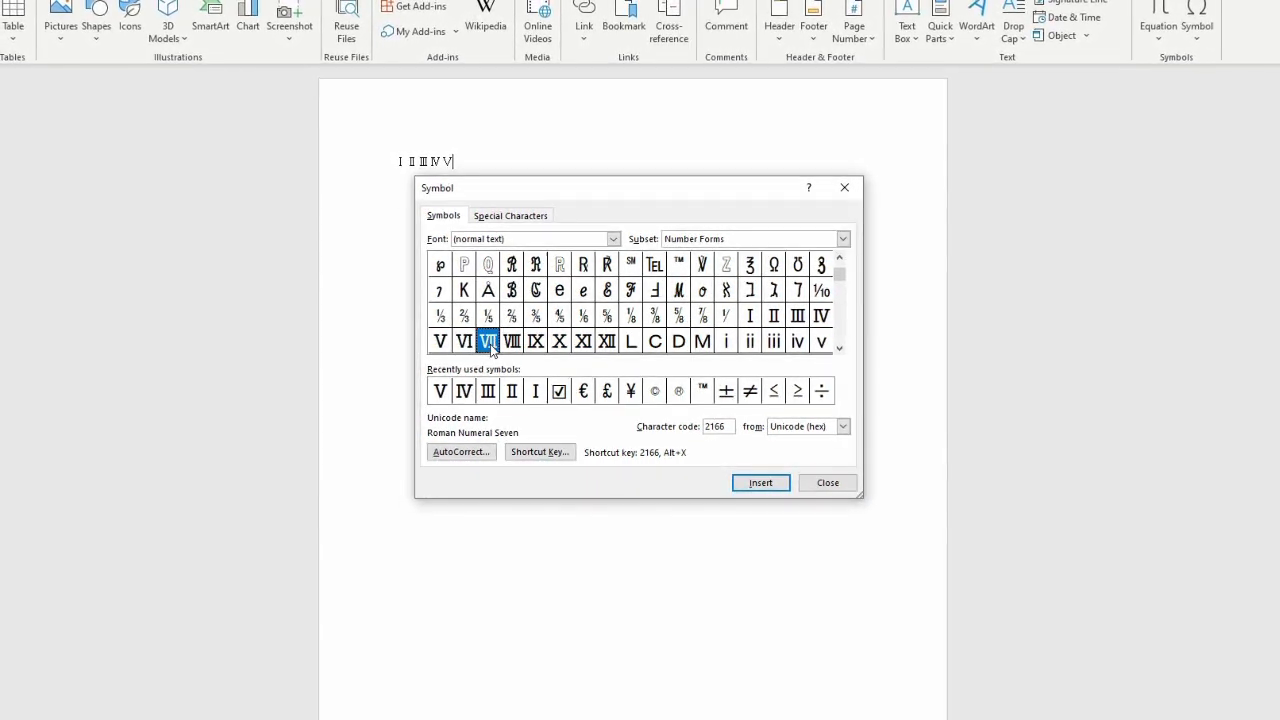
{"action": "left_click", "coordinate": [512, 340]}
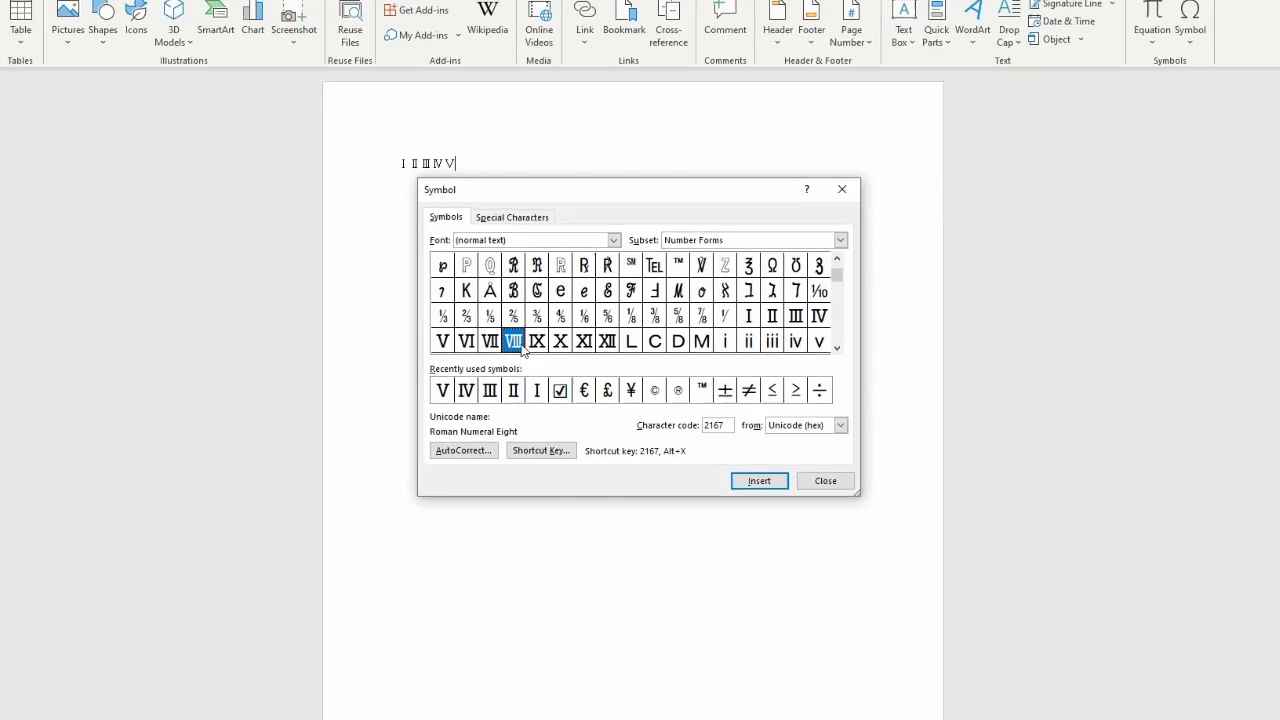
{"action": "left_click", "coordinate": [560, 340]}
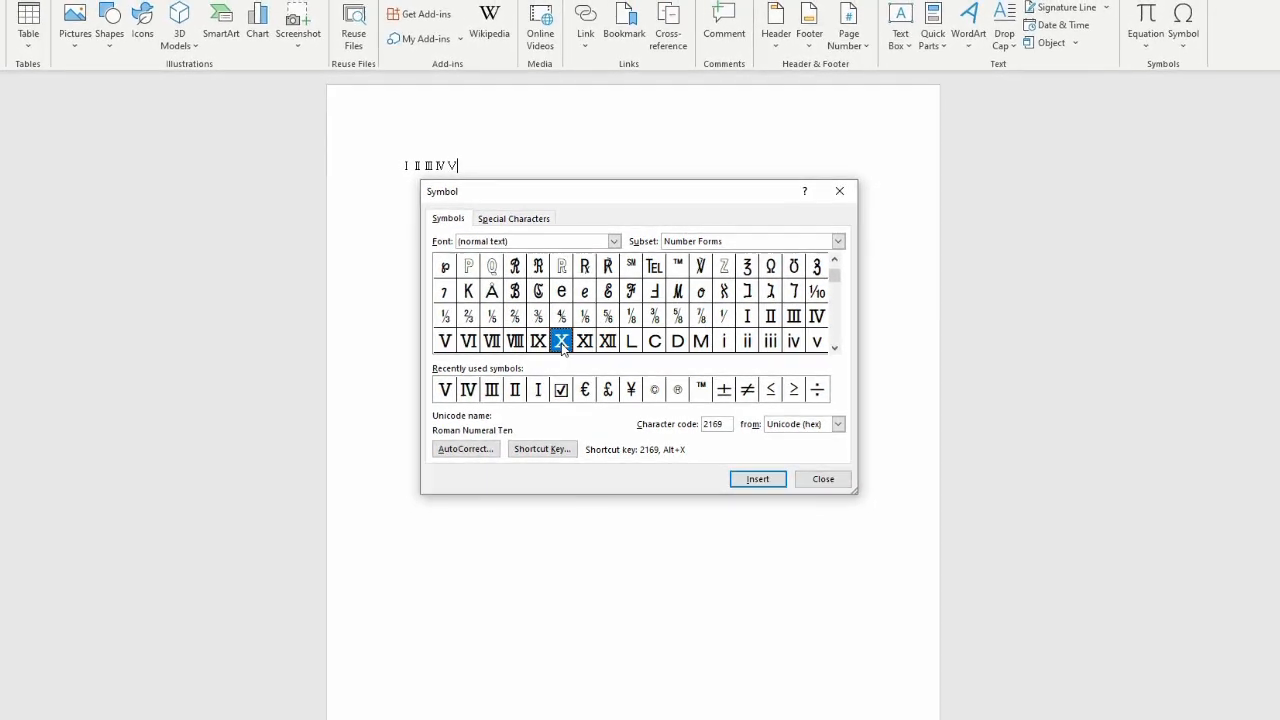
{"action": "left_click", "coordinate": [584, 340]}
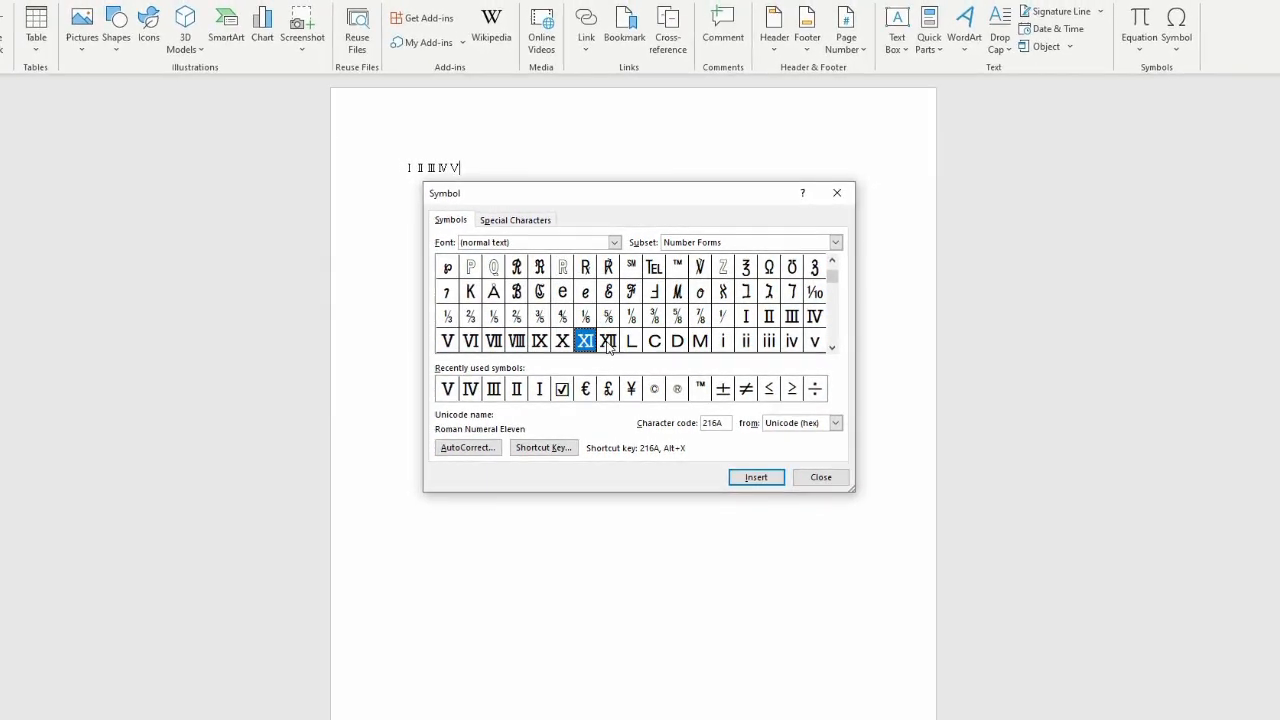
{"action": "left_click", "coordinate": [608, 340]}
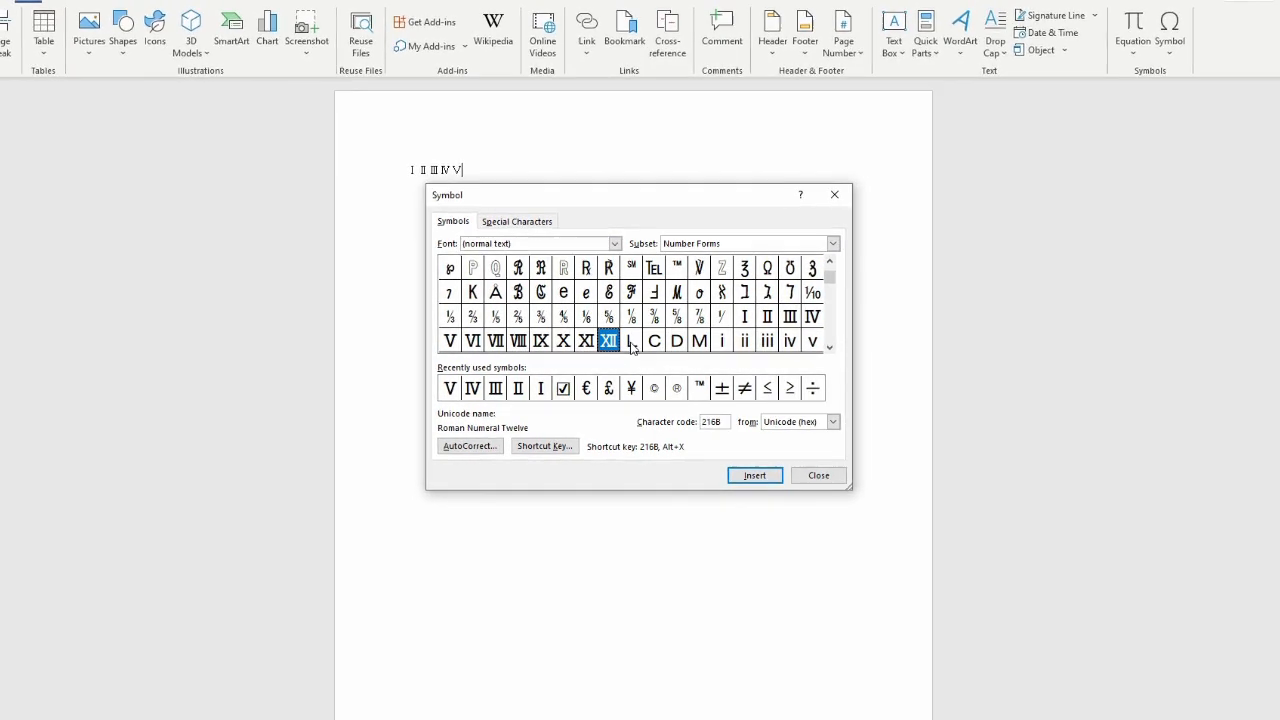
{"action": "left_click", "coordinate": [632, 340]}
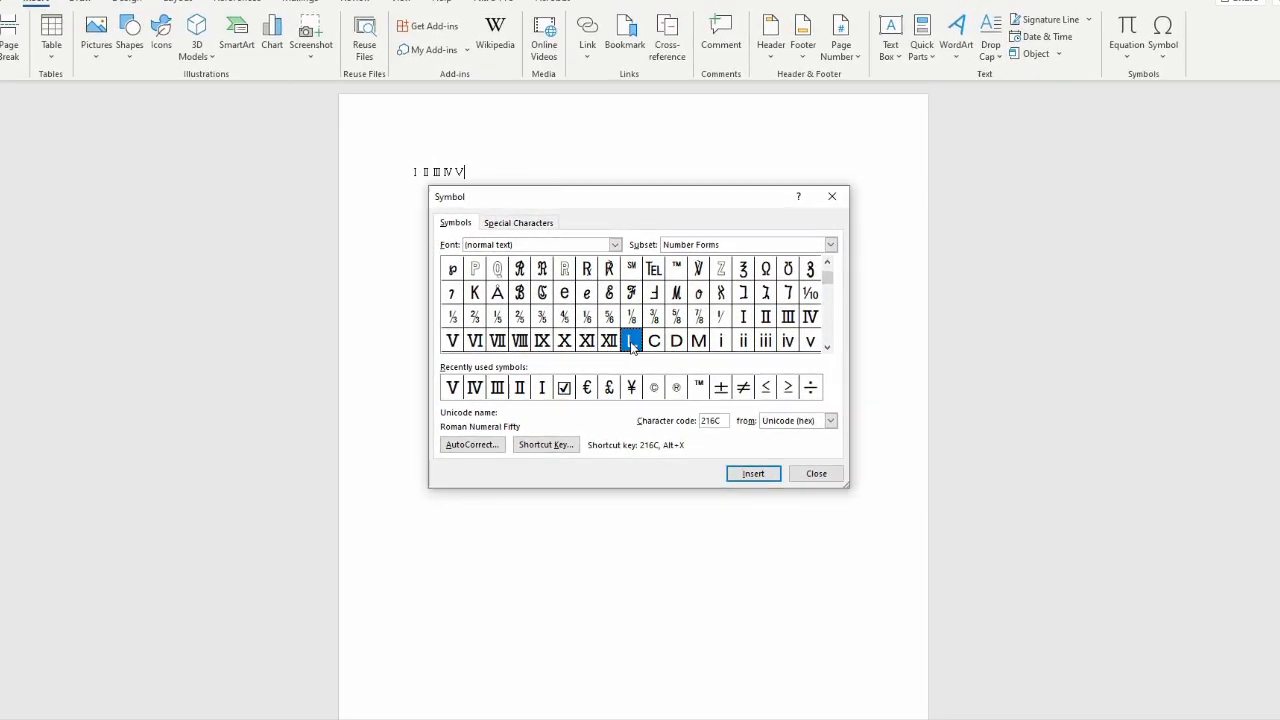
{"action": "left_click", "coordinate": [752, 472]}
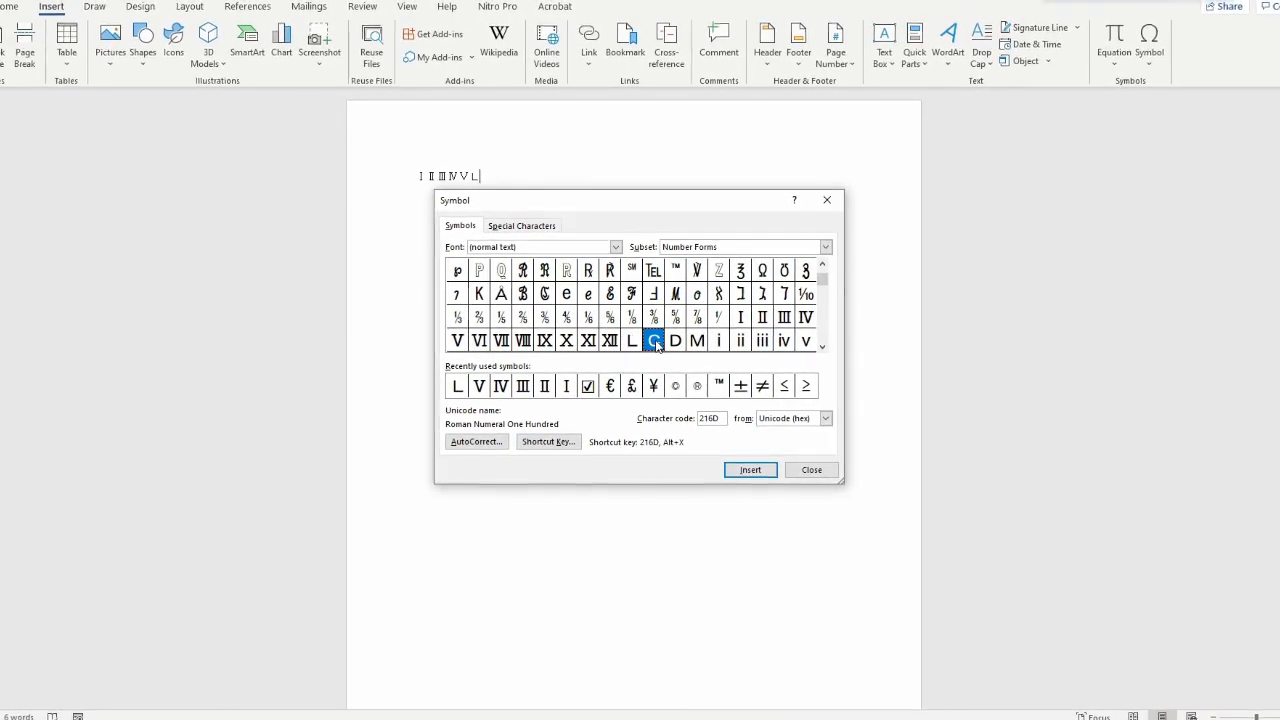
Step: Insert Roman numerals C, D and M to complete the series and close the symbol picker
{"action": "left_click", "coordinate": [748, 468]}
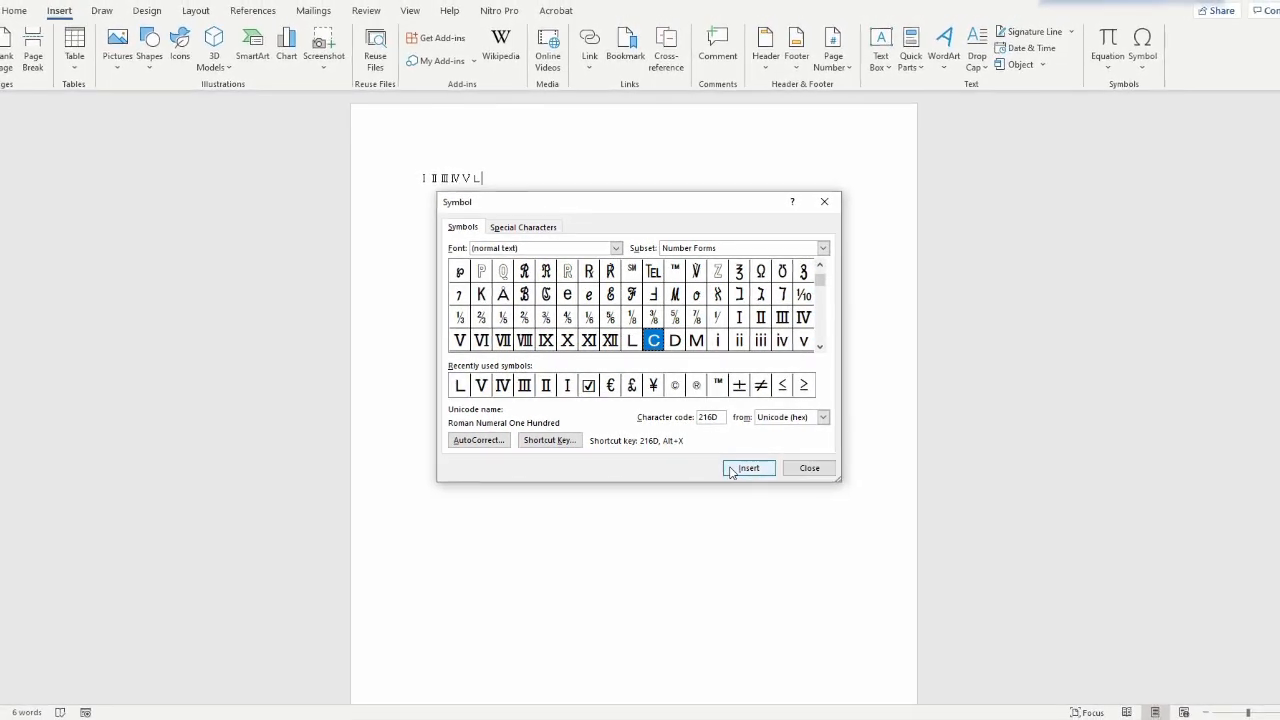
{"action": "left_click", "coordinate": [748, 468]}
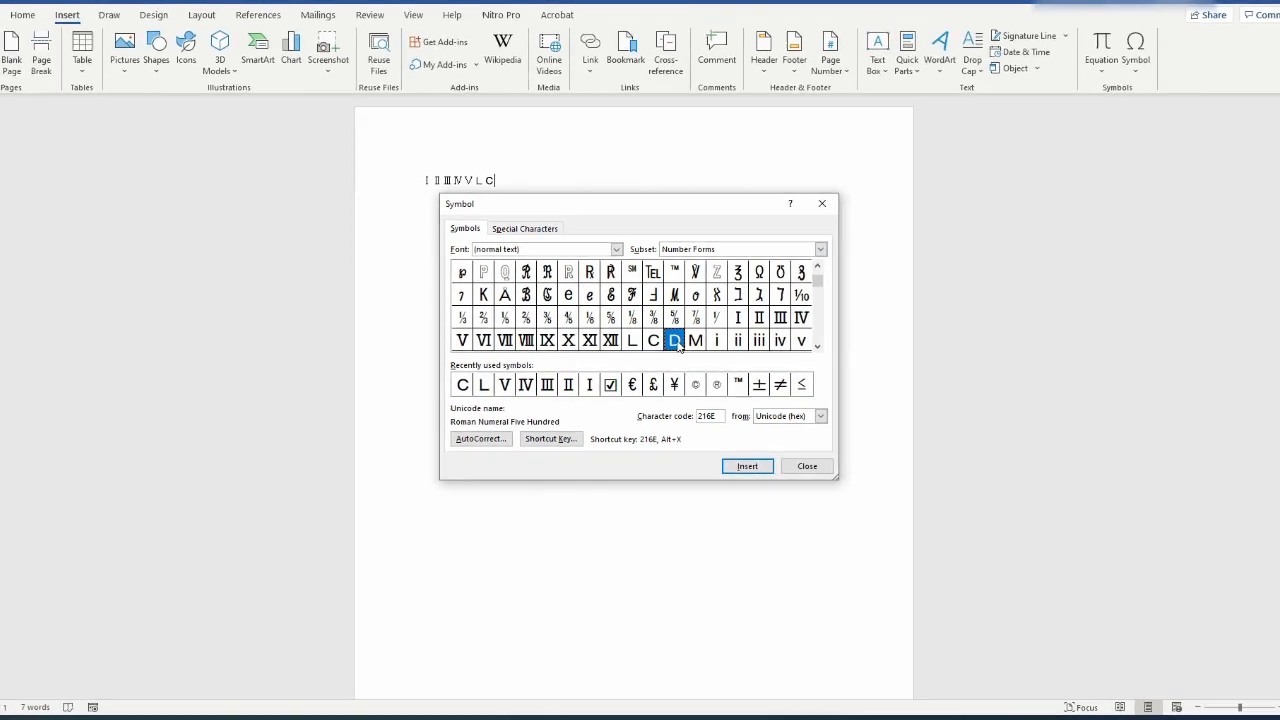
{"action": "left_click", "coordinate": [748, 466]}
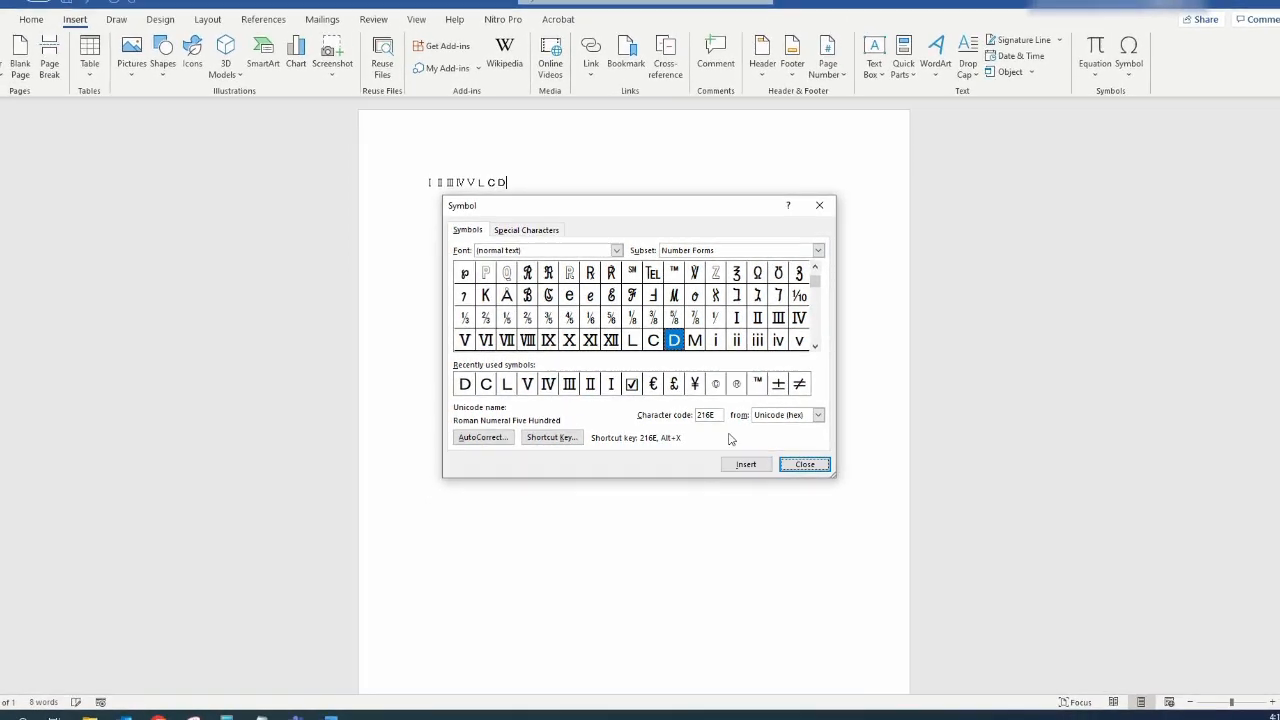
{"action": "left_click", "coordinate": [694, 340]}
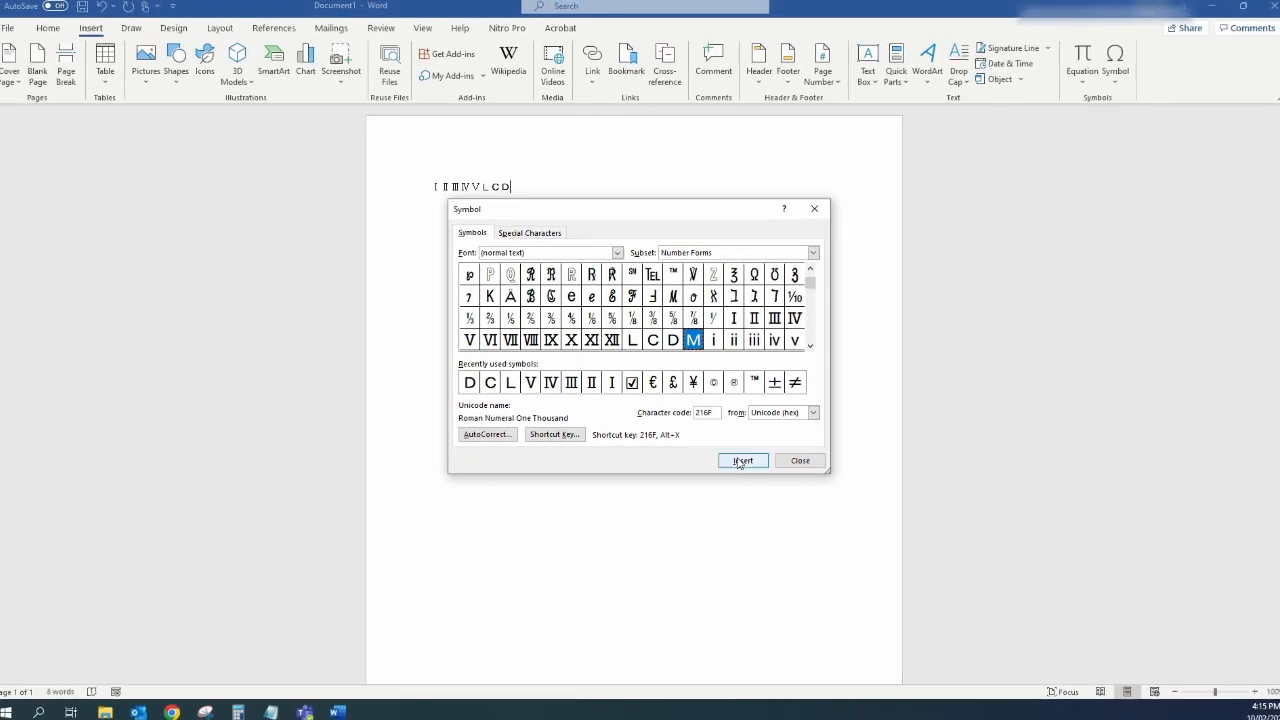
{"action": "left_click", "coordinate": [742, 460]}
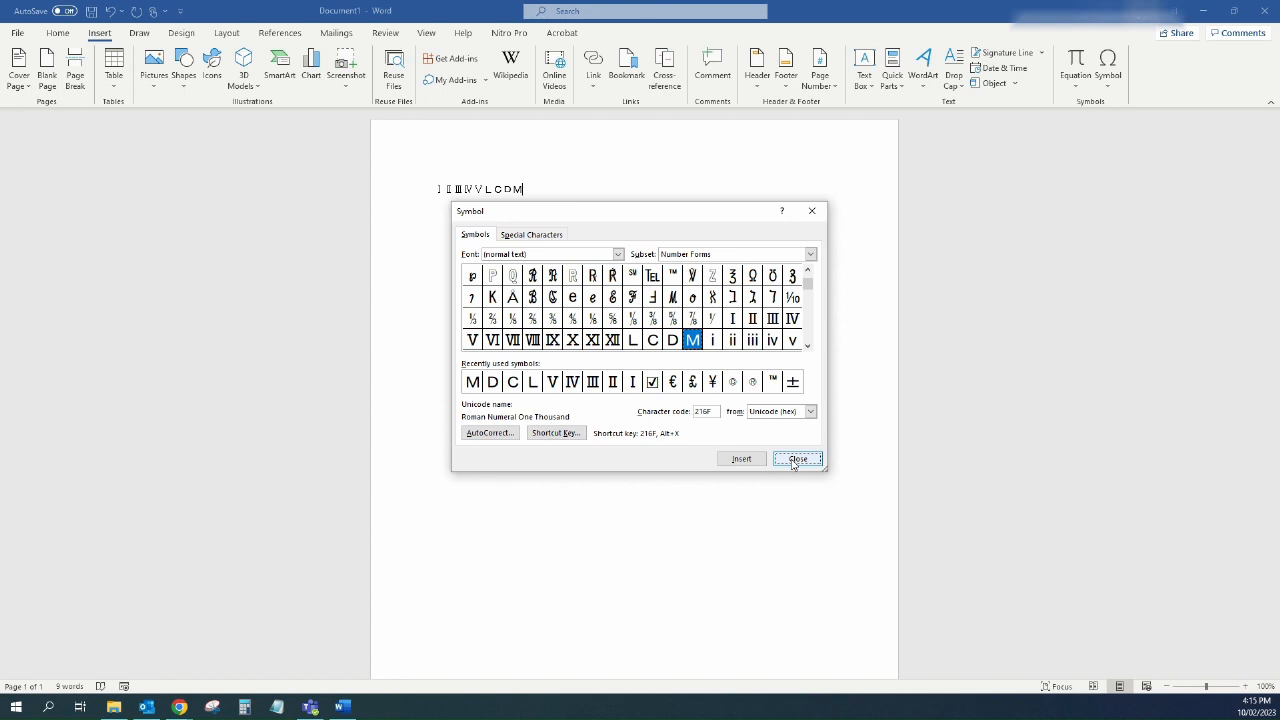
{"action": "left_click", "coordinate": [796, 458]}
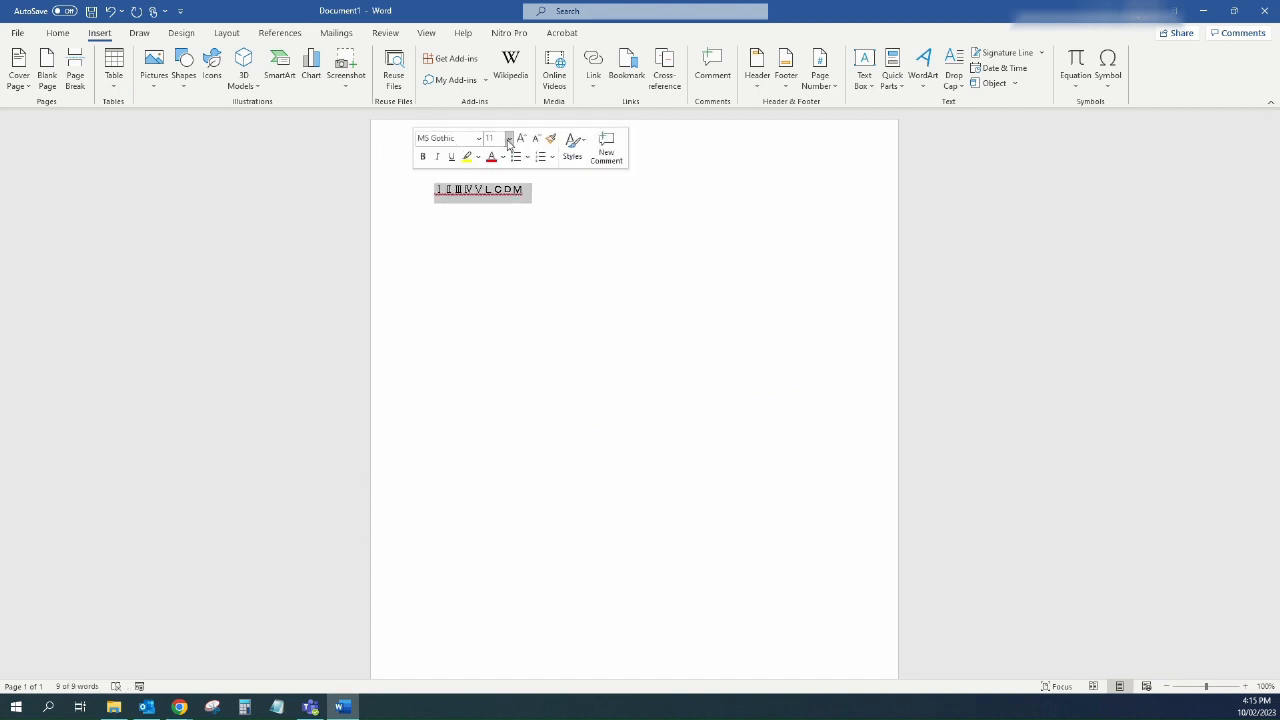
Step: Enlarge the Roman numeral line with Grow Font on the mini toolbar
{"action": "left_click", "coordinate": [520, 138]}
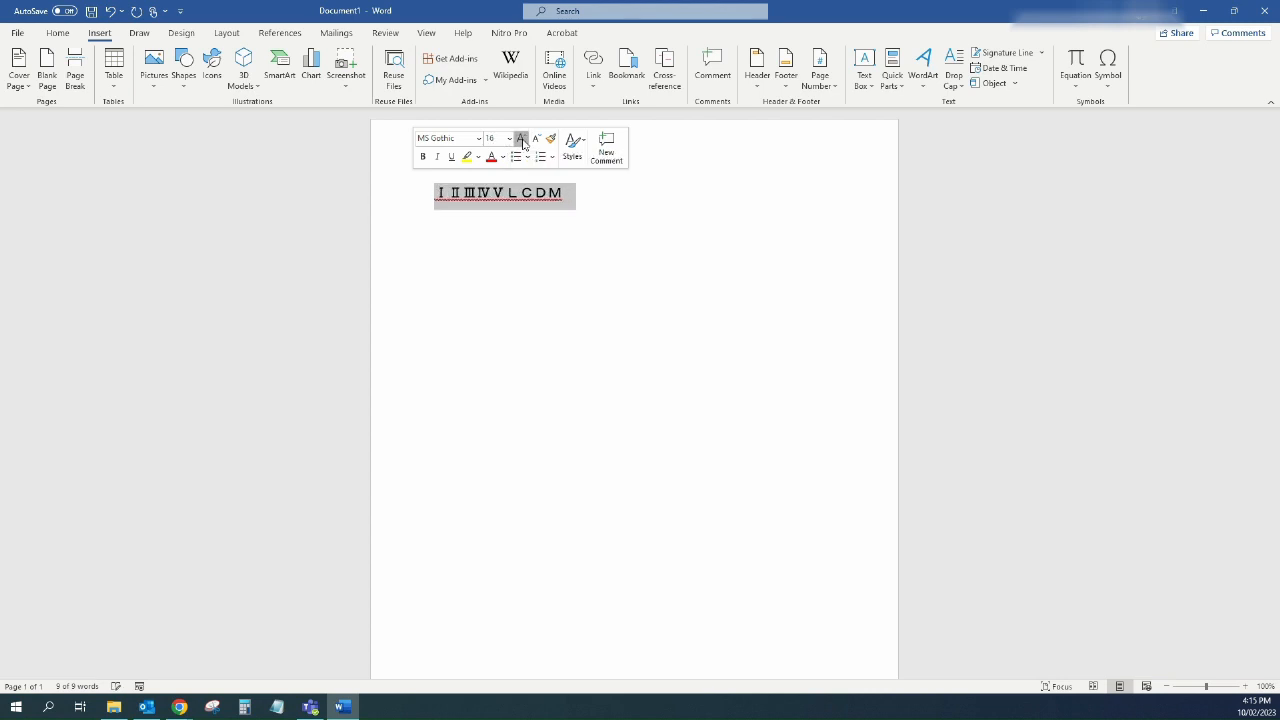